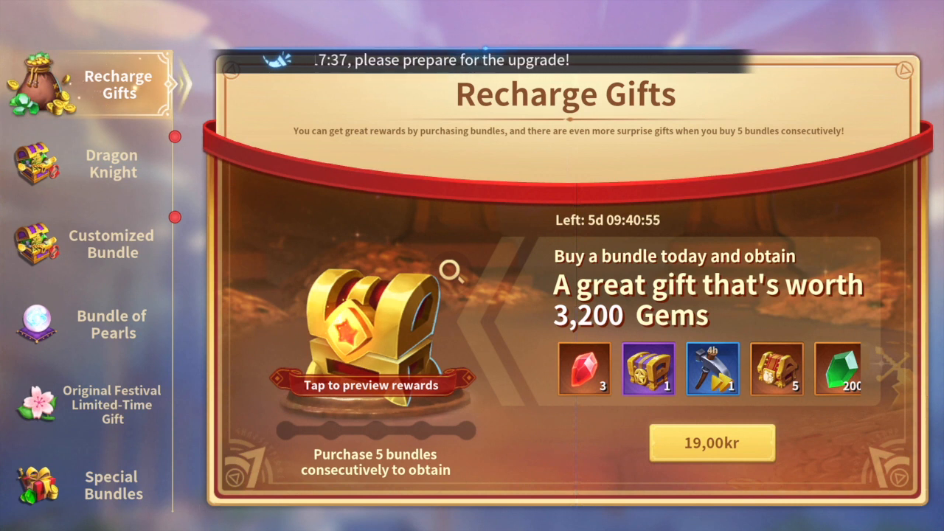
Show the Special Bundles offers with the Wonderful Treasures and Immortal Promotion packs.
scroll("down", 3)
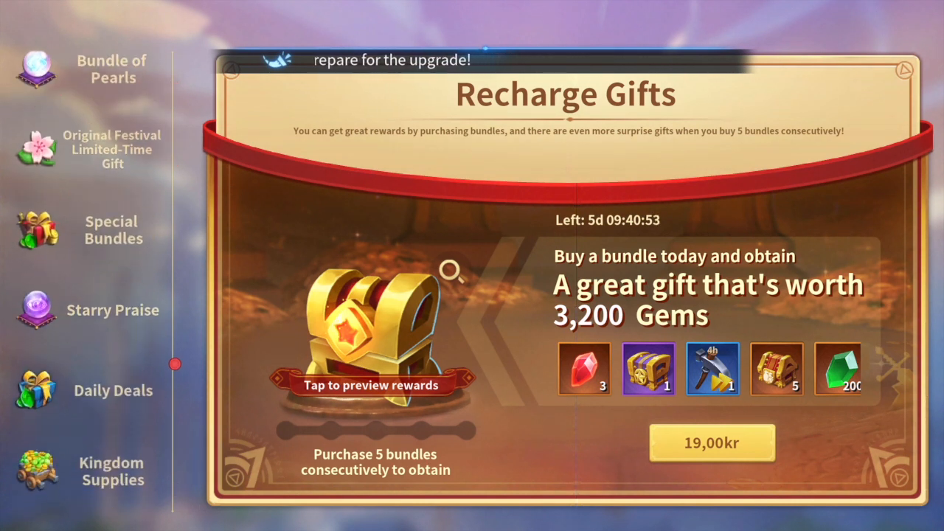
left_click(112, 230)
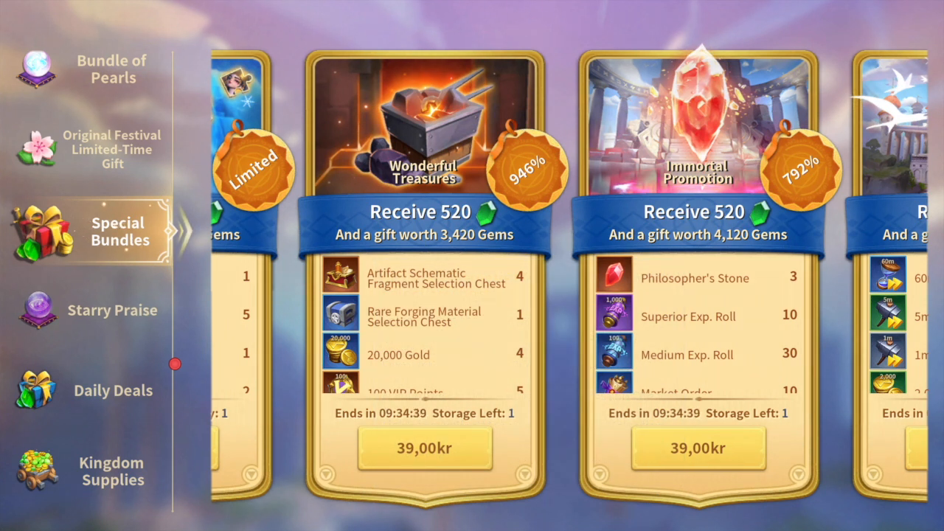
left_click(112, 310)
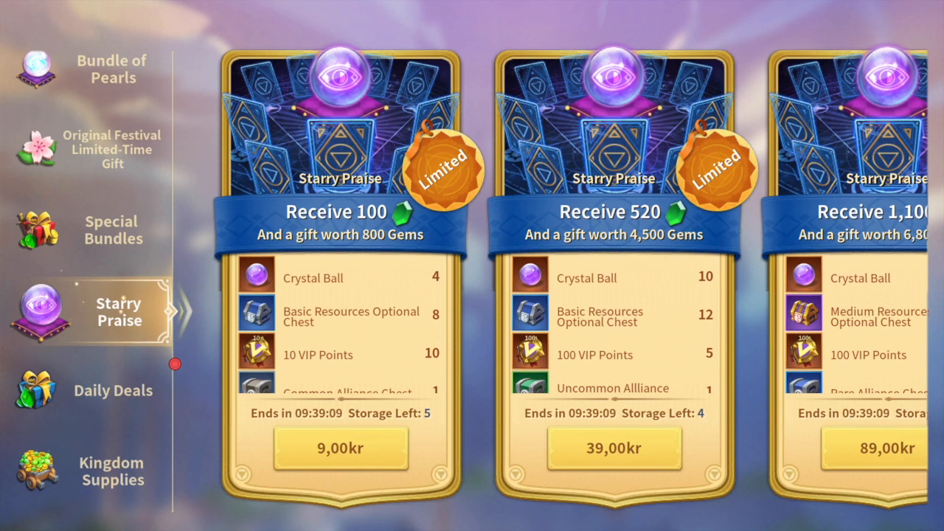
mouse_move(257, 273)
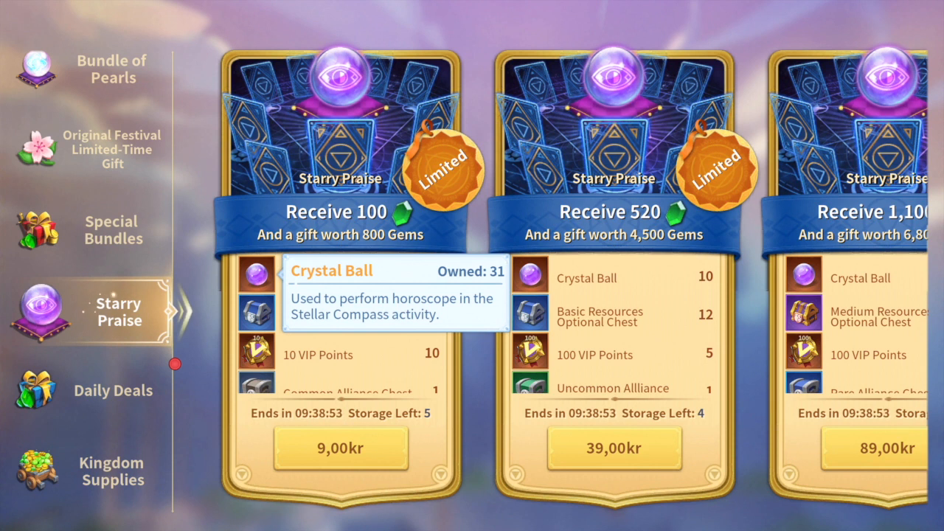
left_click(112, 230)
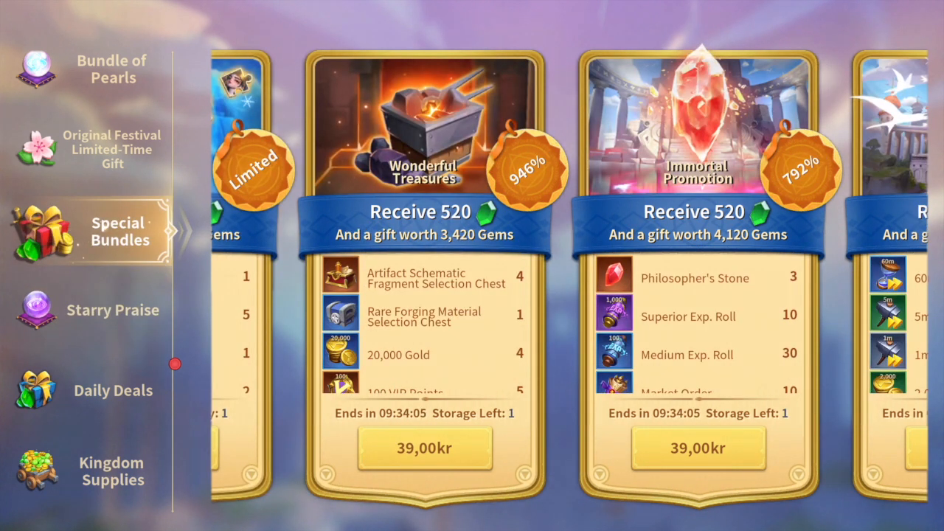
Leave the bundle offers and switch to the Stellar Compass horoscope cost spreadsheet.
left_click(339, 276)
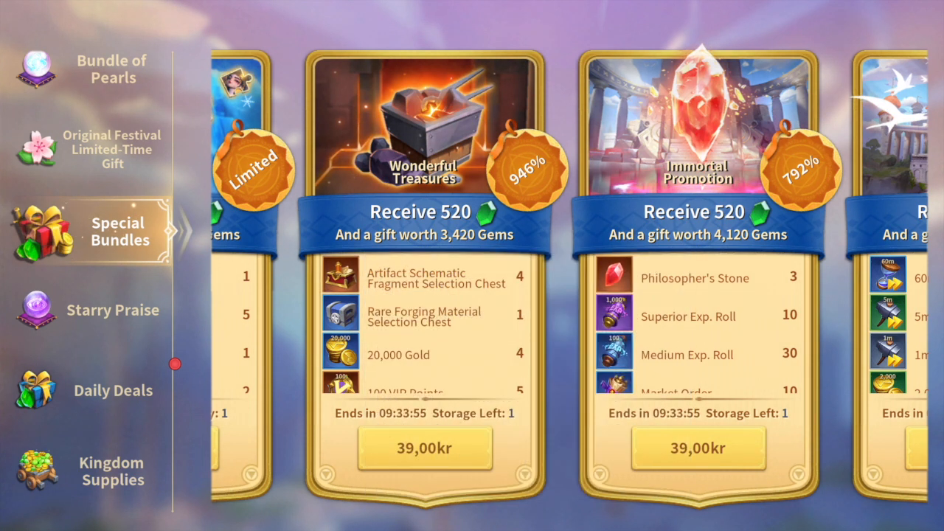
left_click(112, 310)
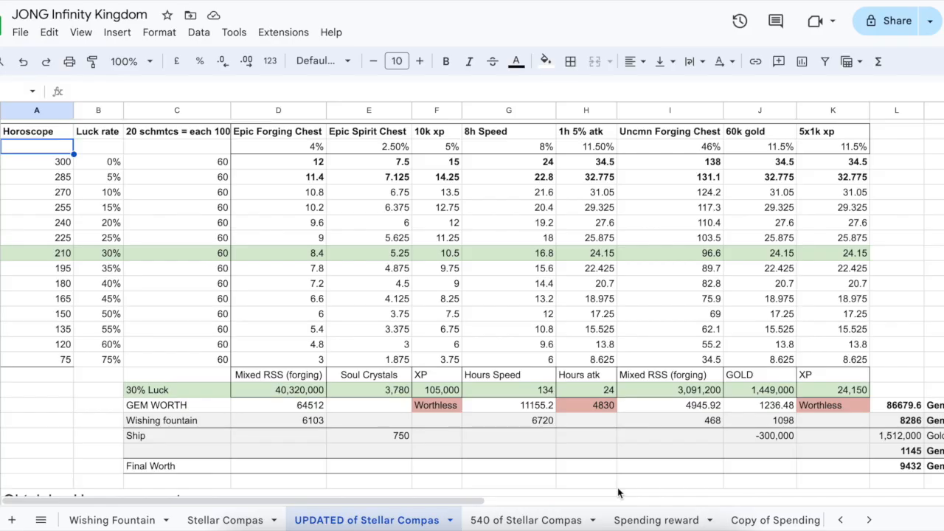
scroll("up", 3)
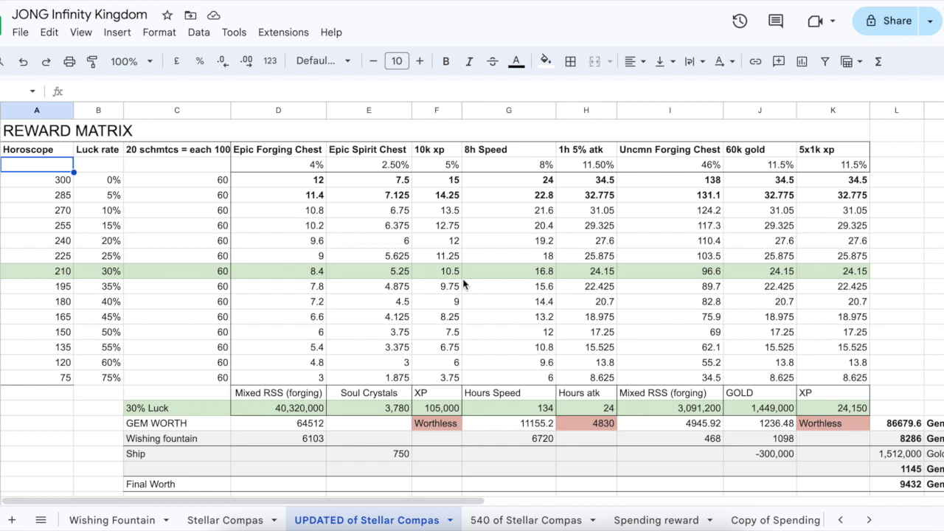
mouse_move(118, 194)
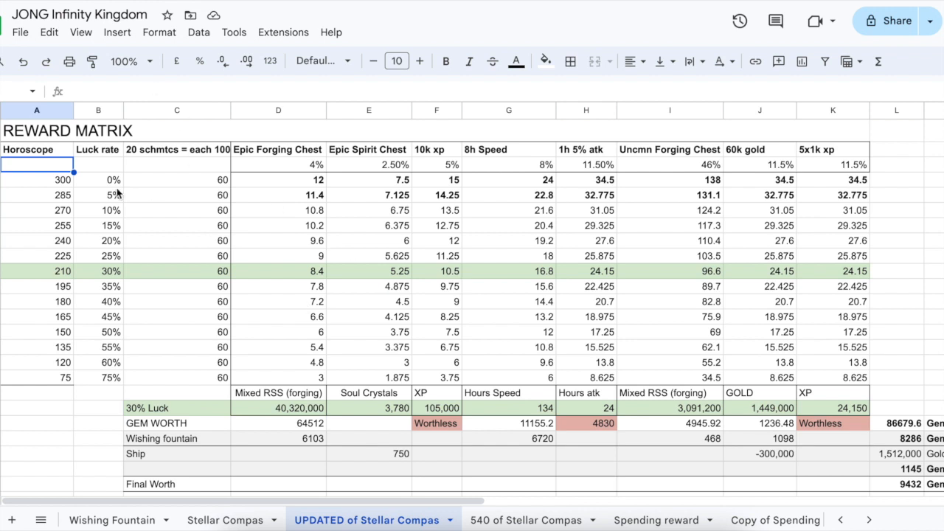
mouse_move(179, 158)
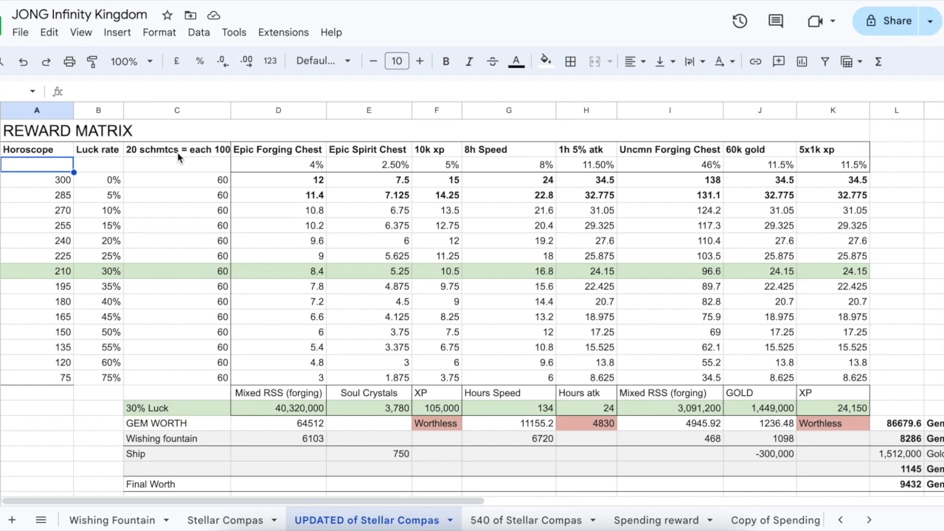
mouse_move(204, 184)
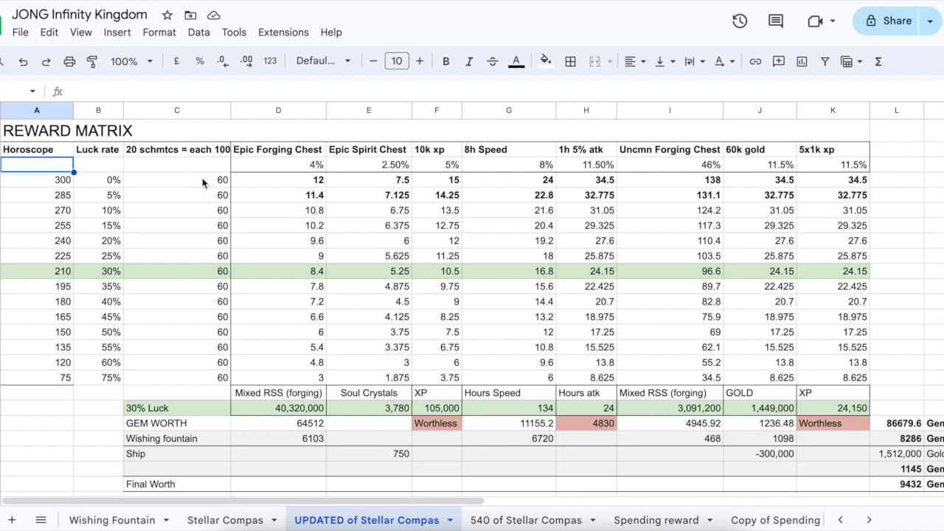
left_click(177, 180)
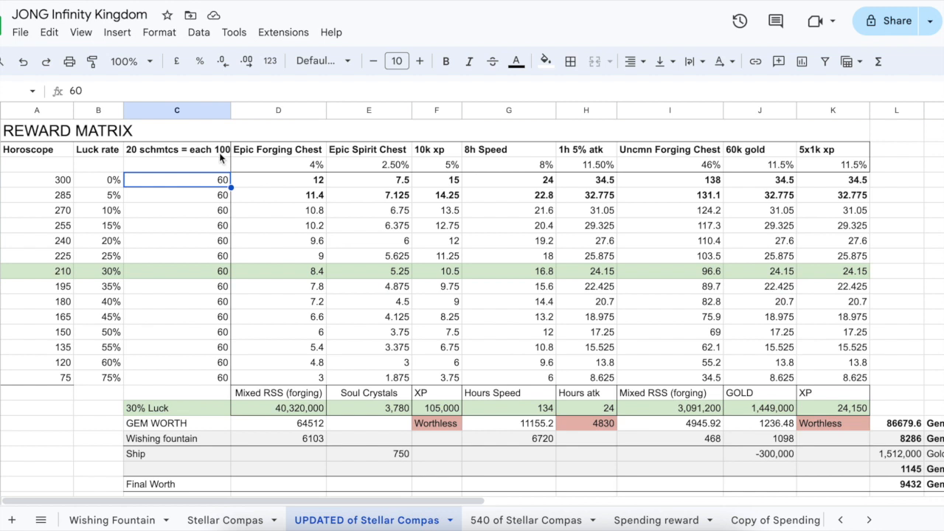
left_click(35, 180)
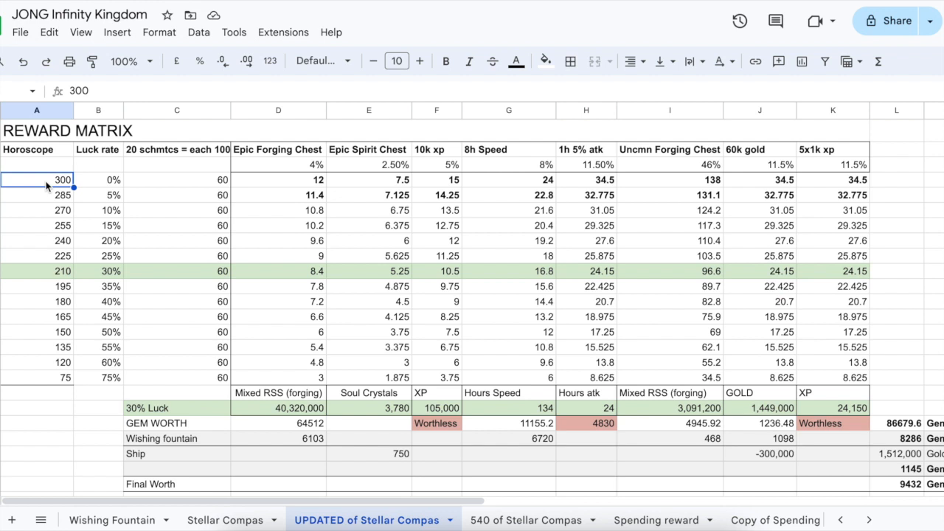
left_click(278, 180)
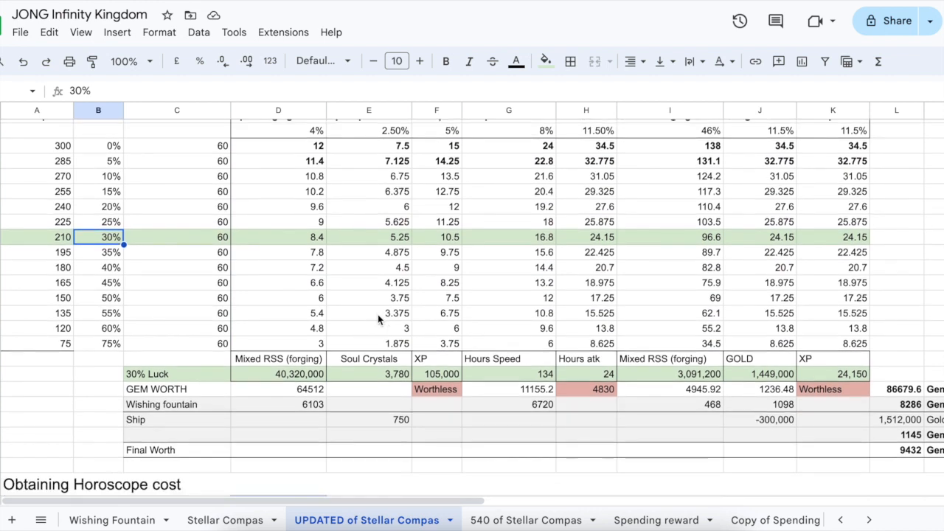
scroll("up", 3)
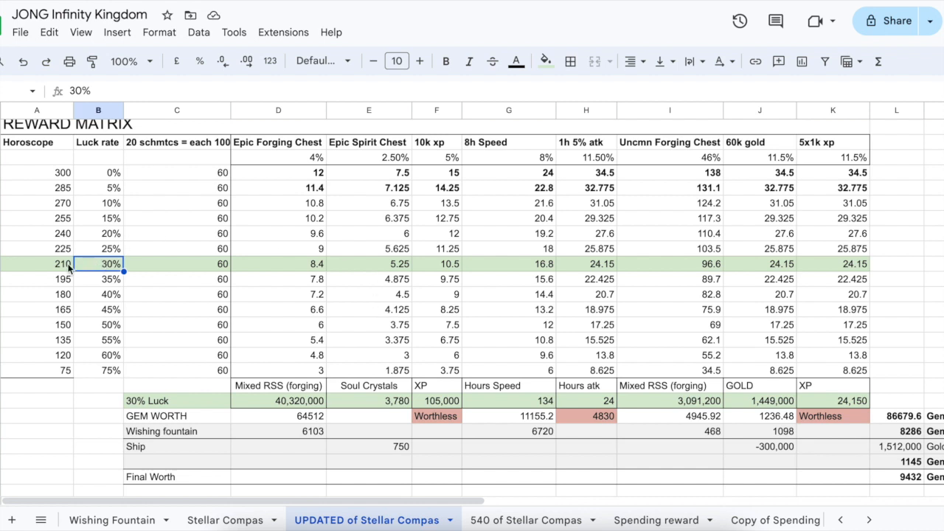
left_click(36, 263)
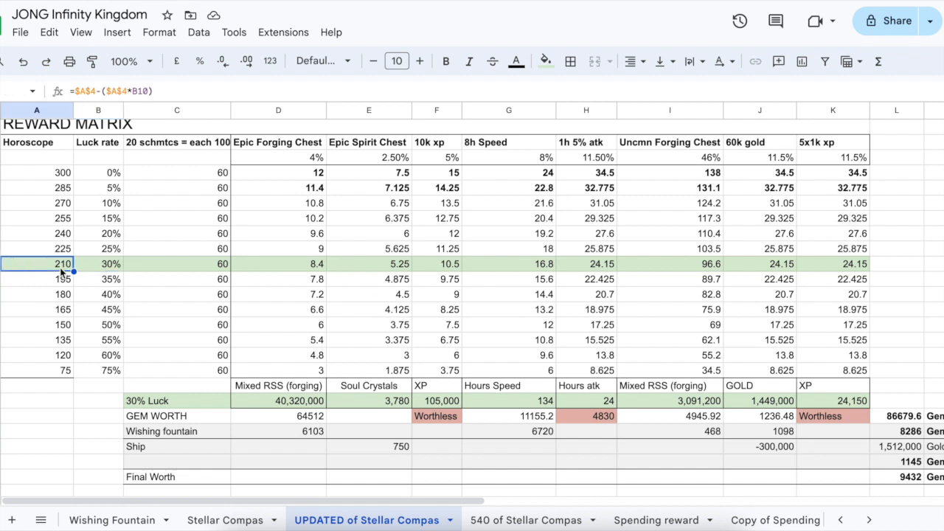
mouse_move(194, 336)
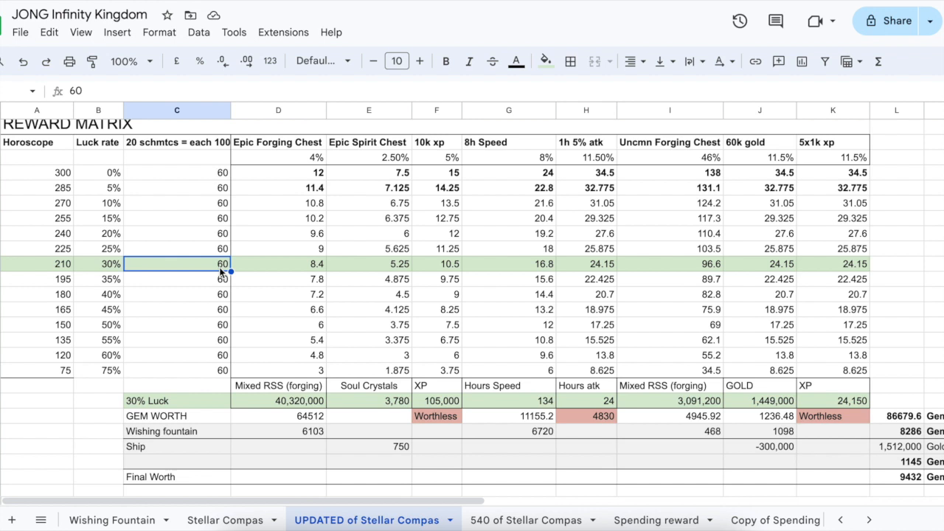
mouse_move(268, 245)
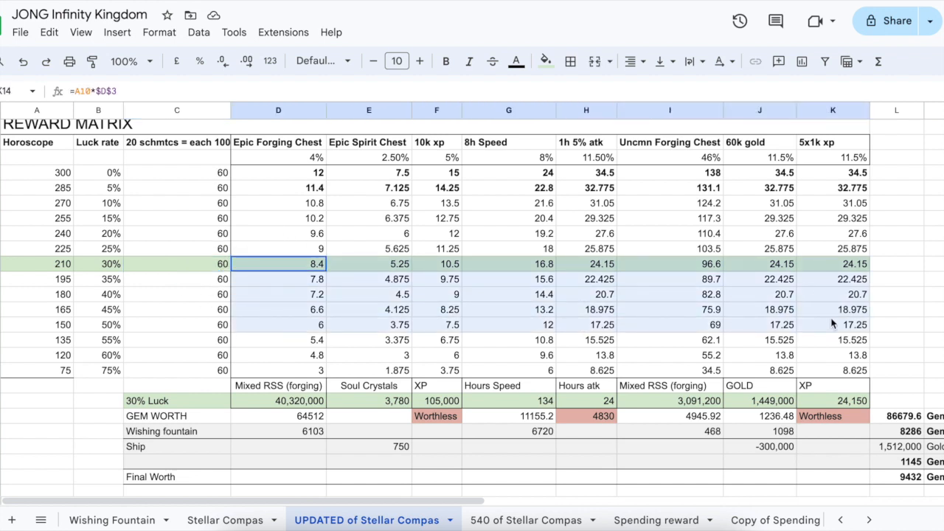
scroll("down", 3)
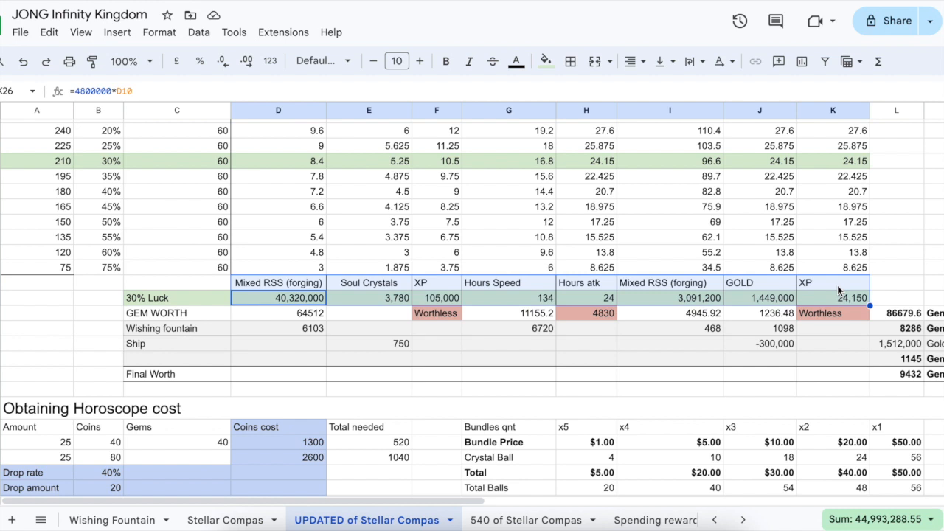
mouse_move(402, 305)
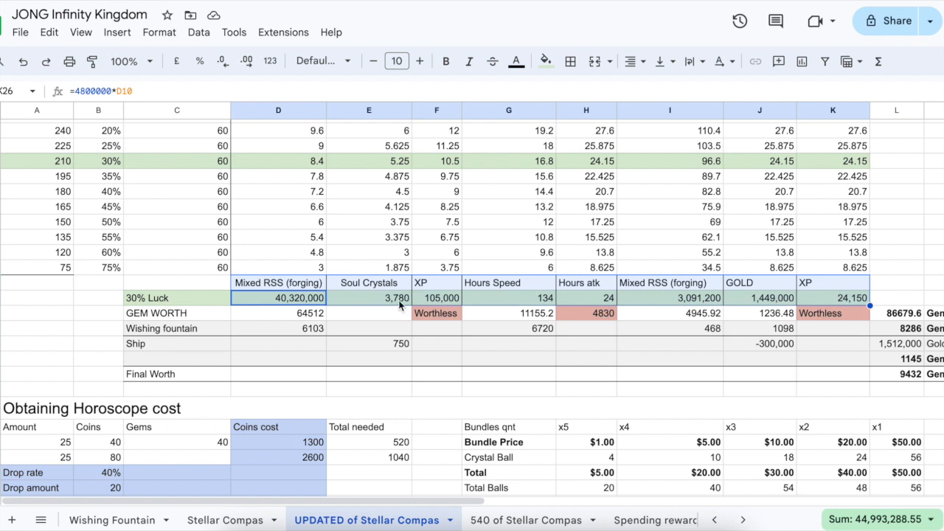
left_click(436, 298)
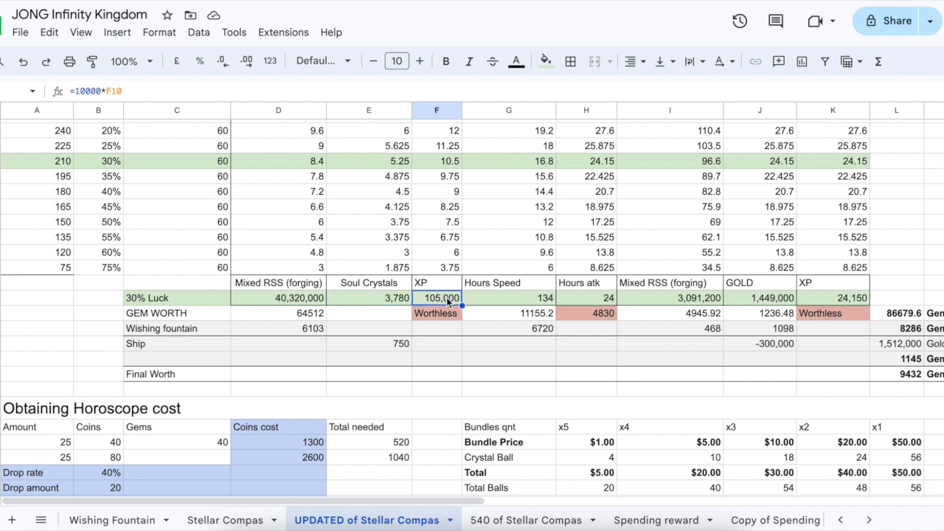
left_click(509, 298)
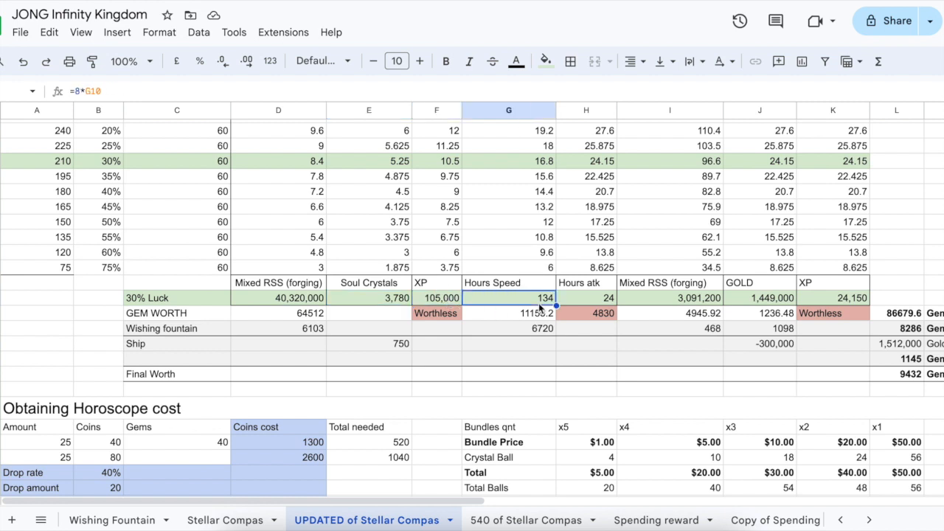
mouse_move(771, 308)
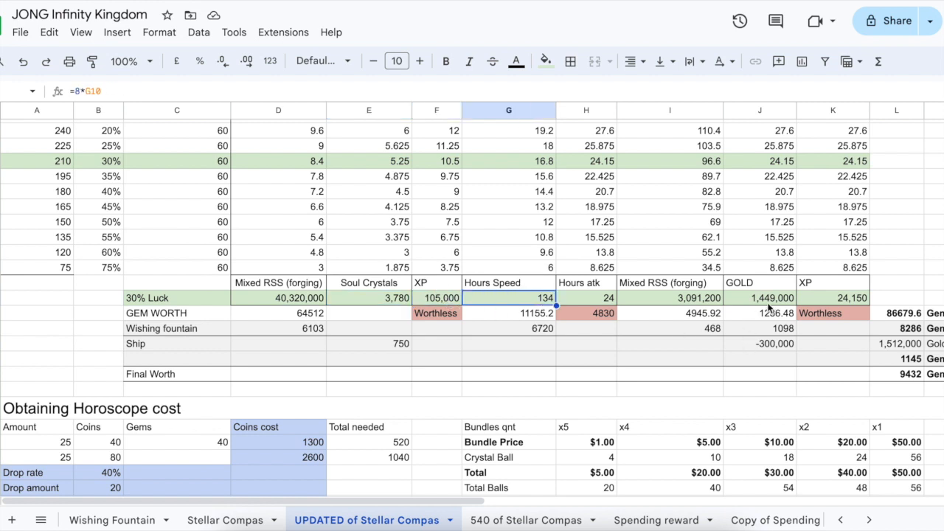
left_click(758, 298)
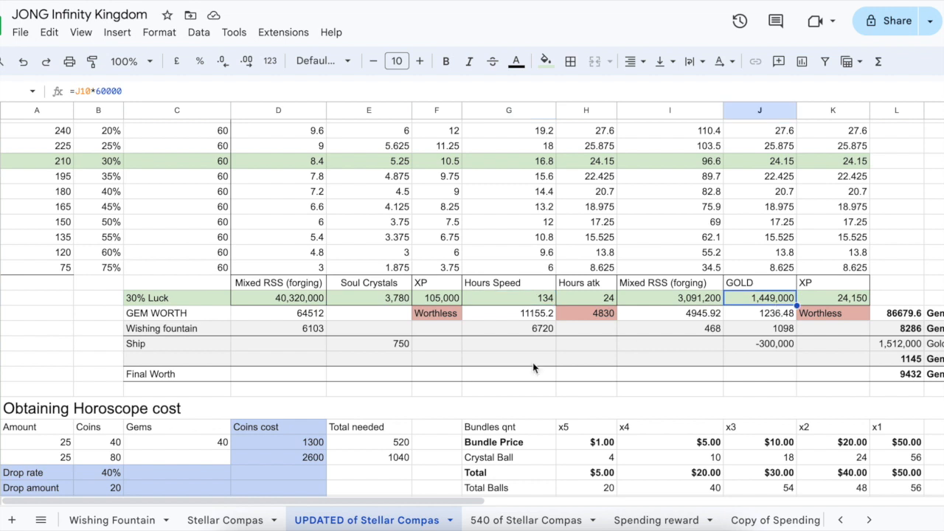
mouse_move(309, 299)
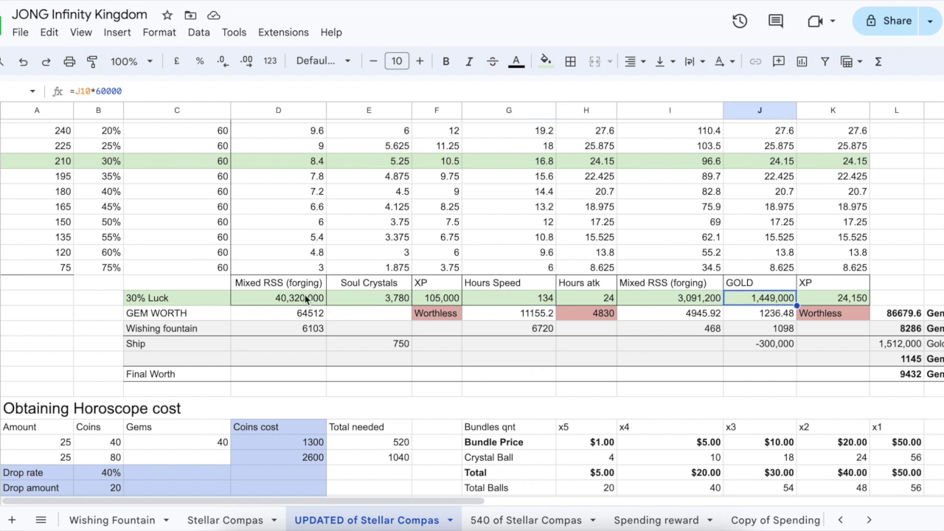
left_click(278, 298)
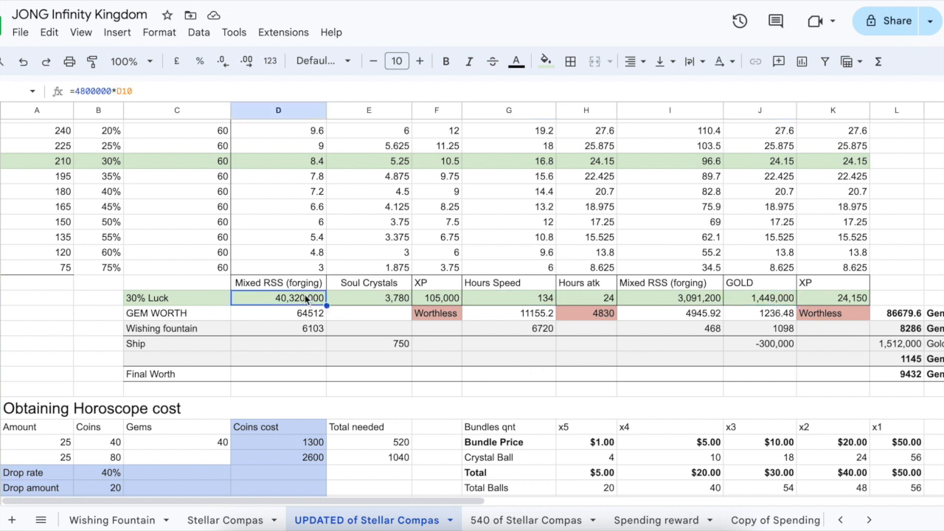
scroll("up", 3)
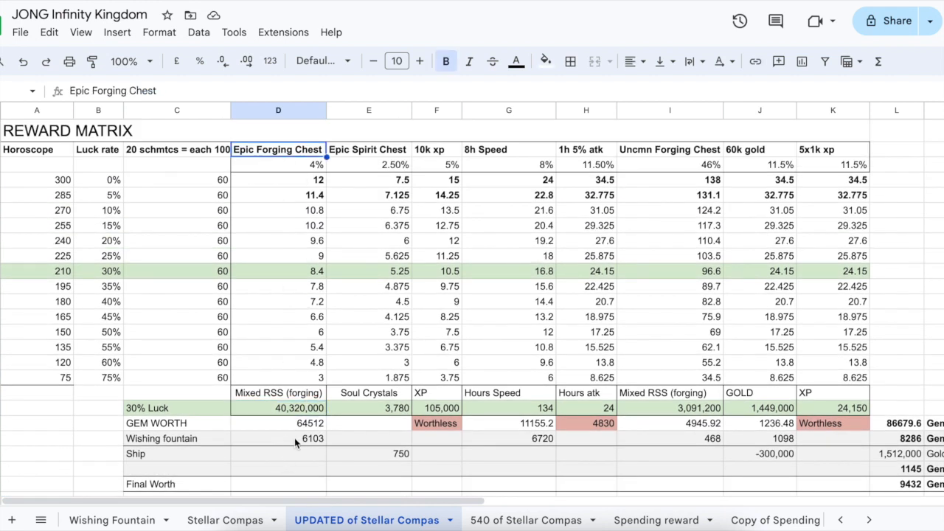
left_click(277, 407)
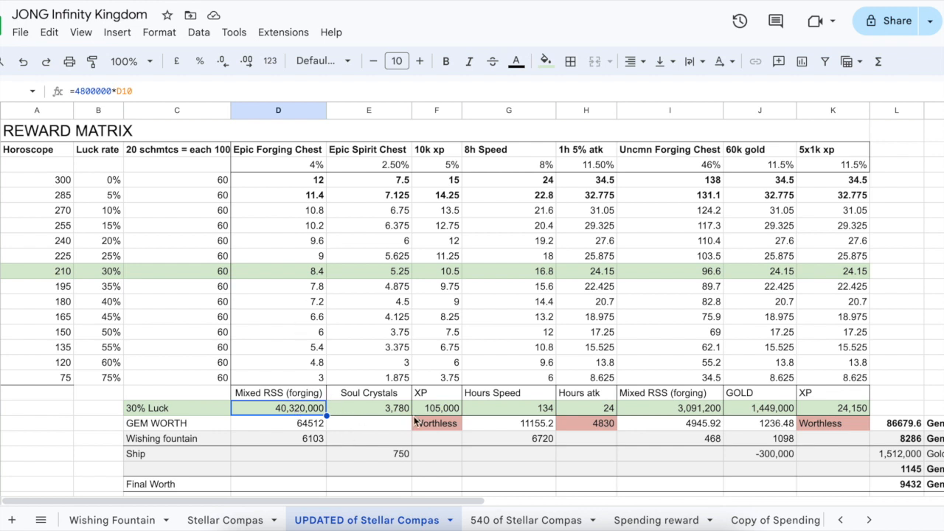
mouse_move(580, 284)
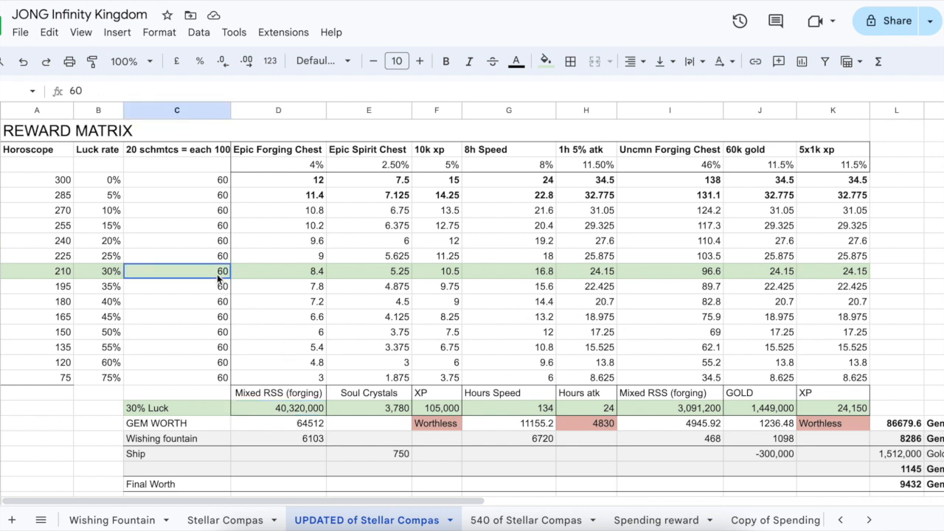
left_click(369, 315)
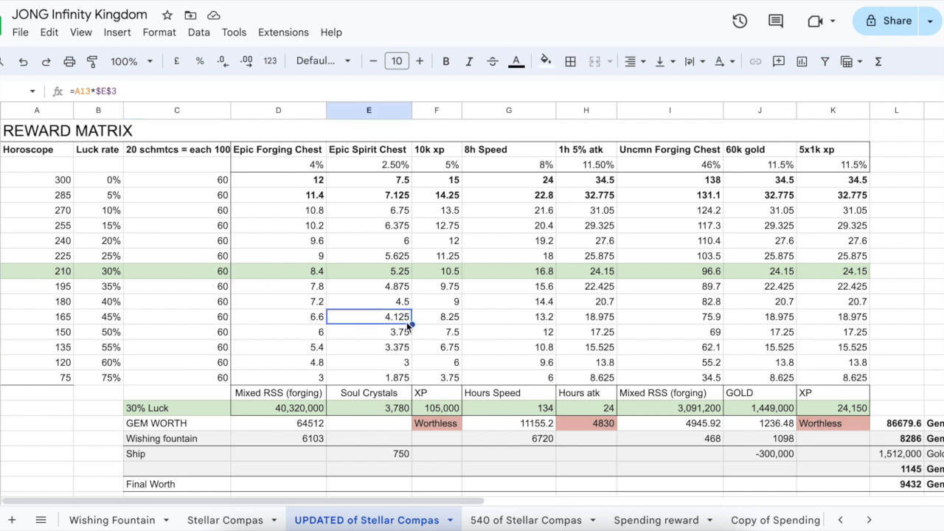
mouse_move(100, 425)
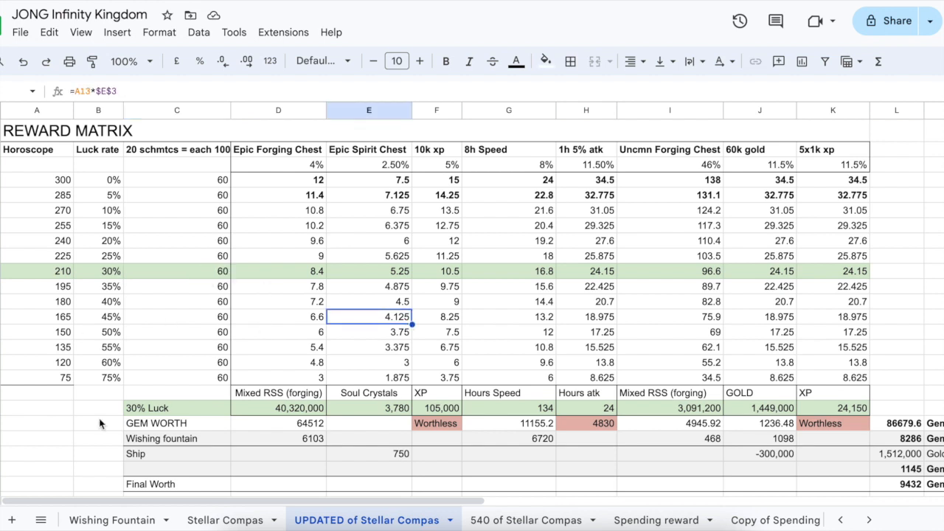
left_click(97, 272)
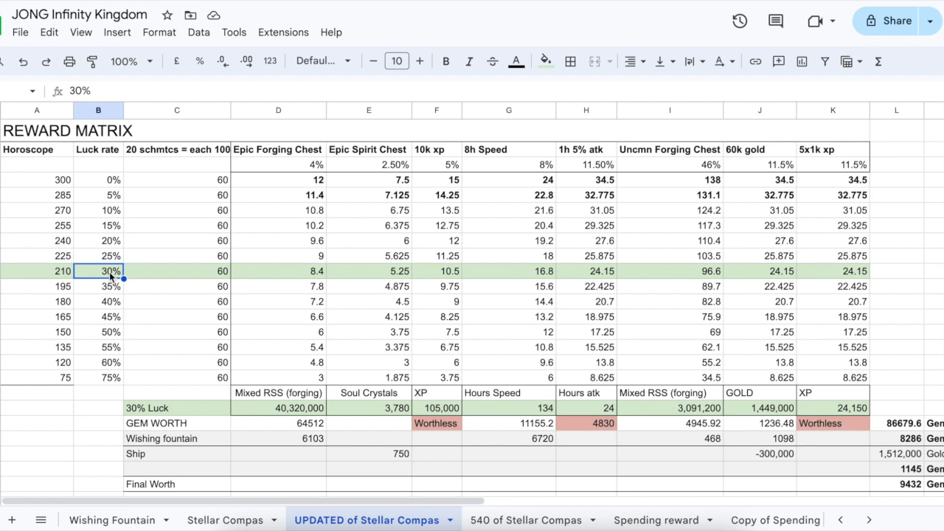
mouse_move(191, 342)
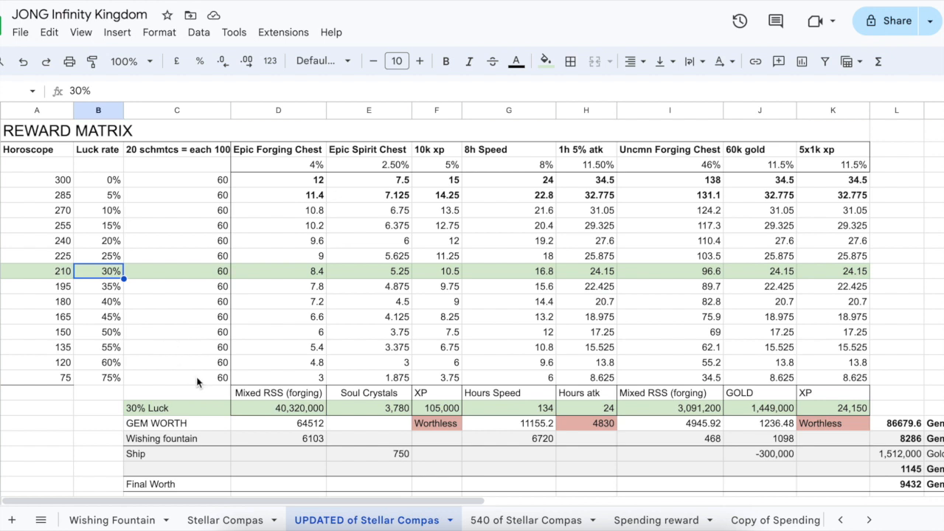
left_click(97, 332)
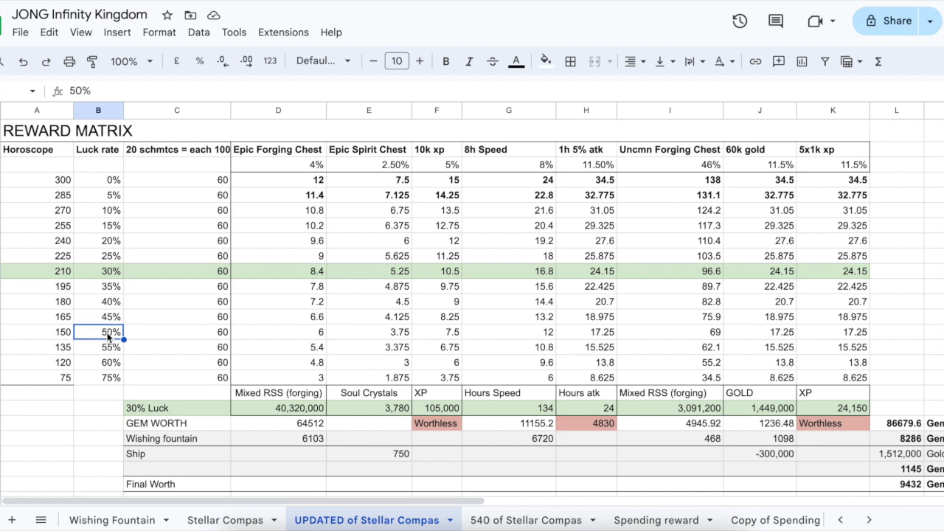
mouse_move(131, 395)
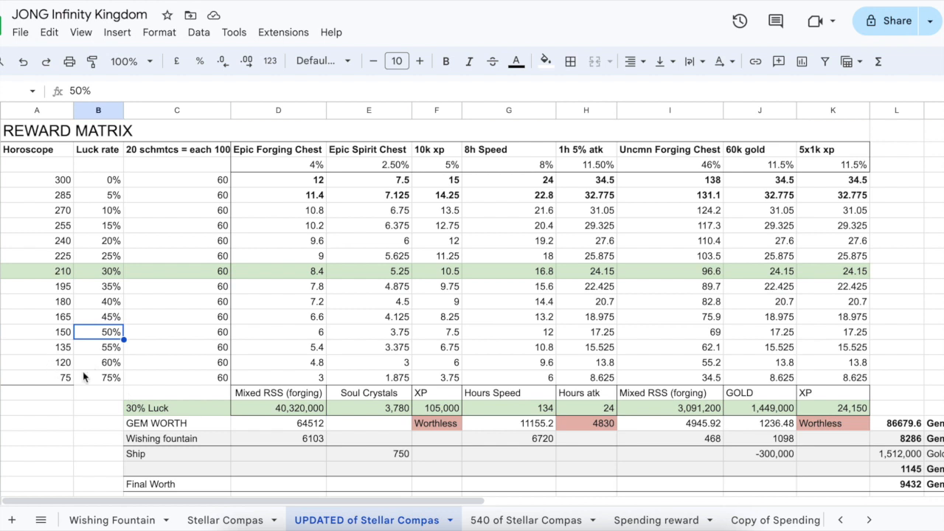
mouse_move(83, 349)
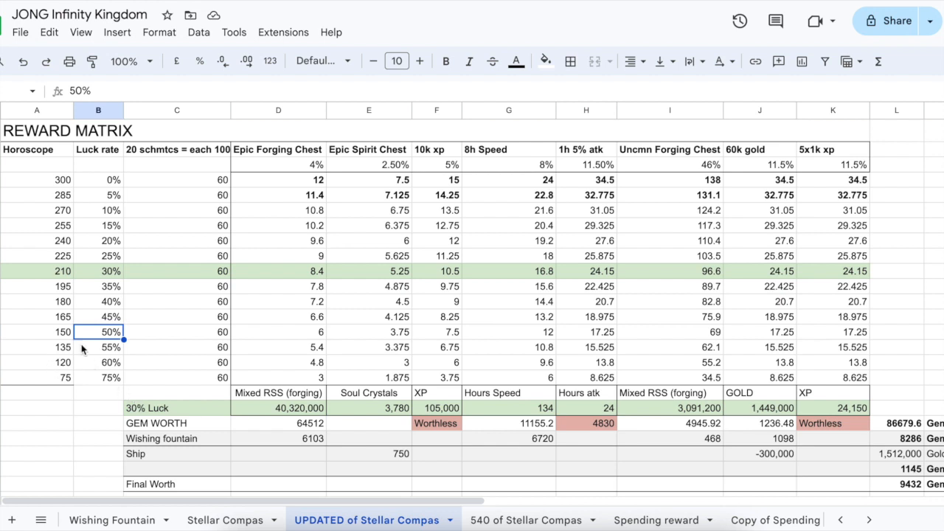
left_click(97, 346)
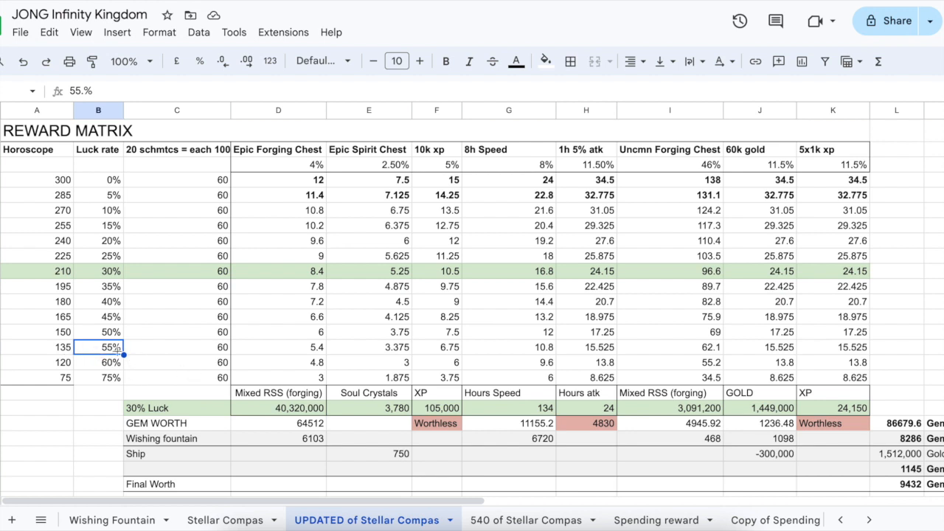
mouse_move(135, 274)
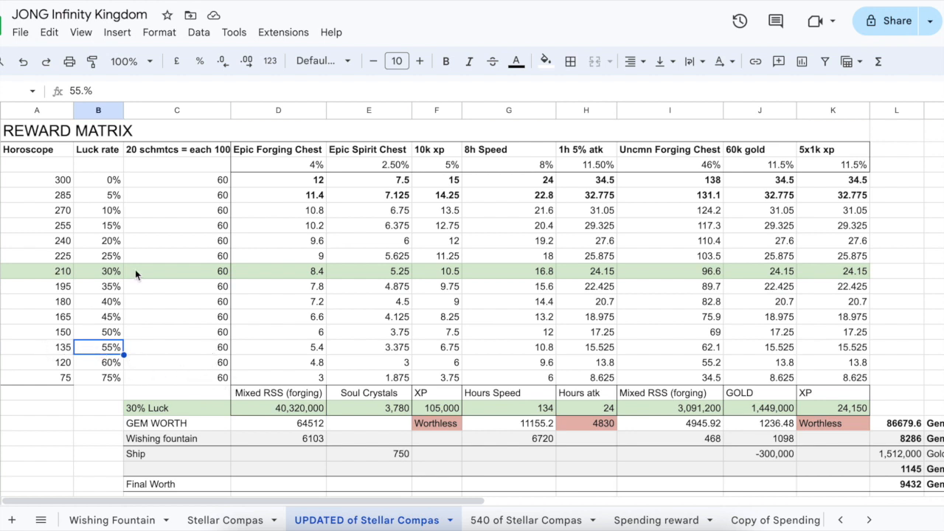
left_click(97, 272)
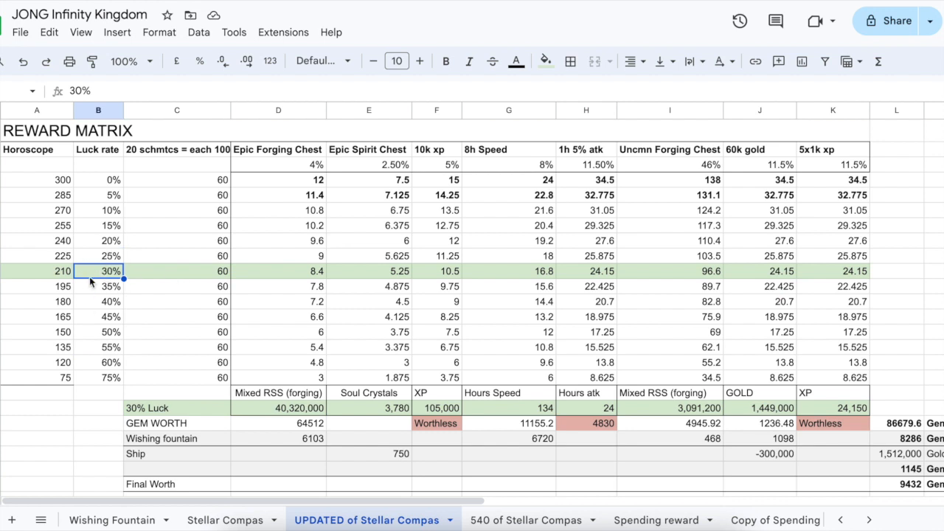
left_click(37, 271)
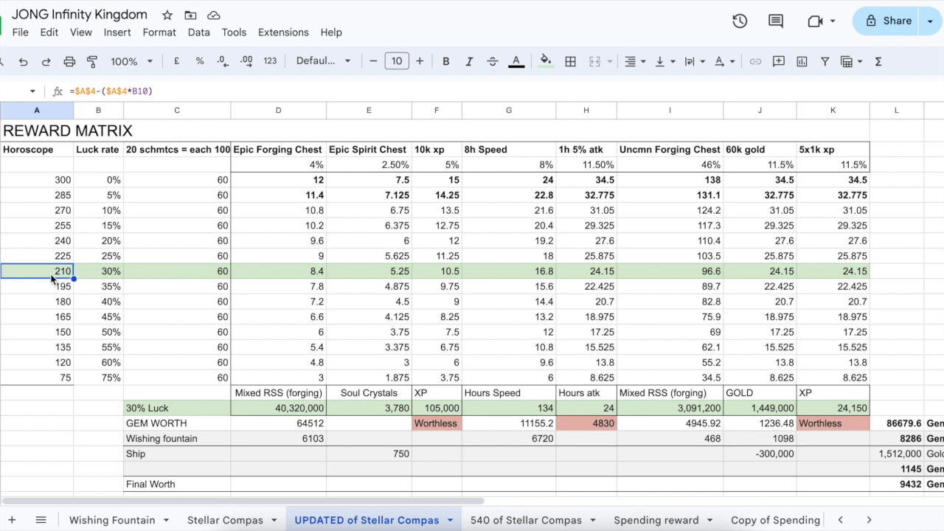
scroll("down", 3)
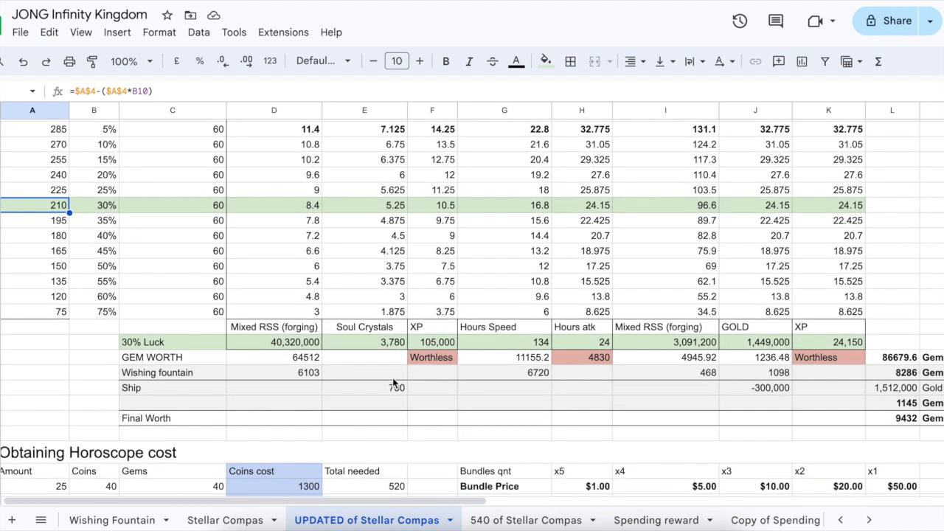
scroll("down", 3)
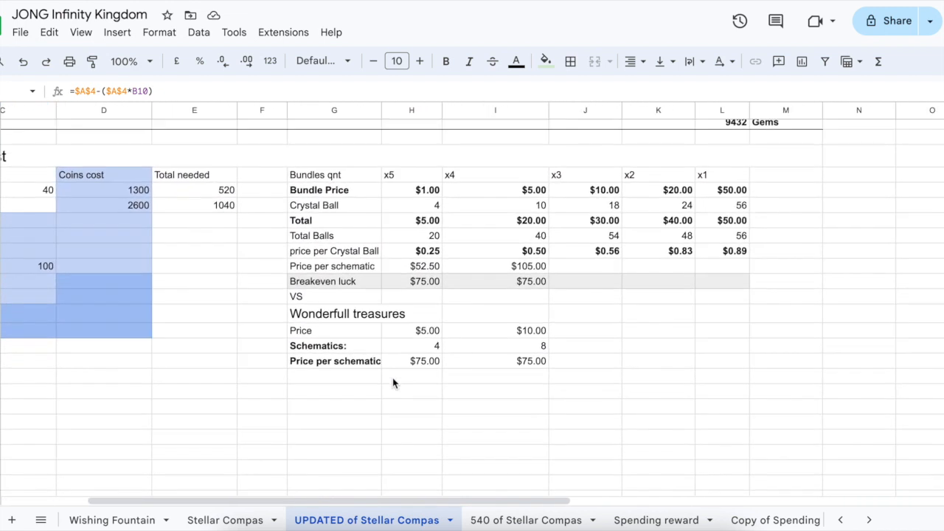
scroll("right", 3)
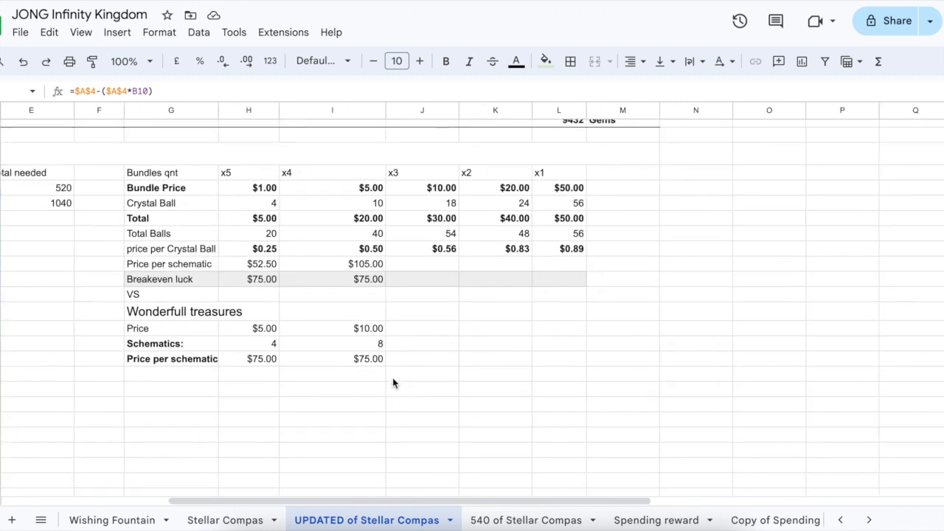
mouse_move(292, 310)
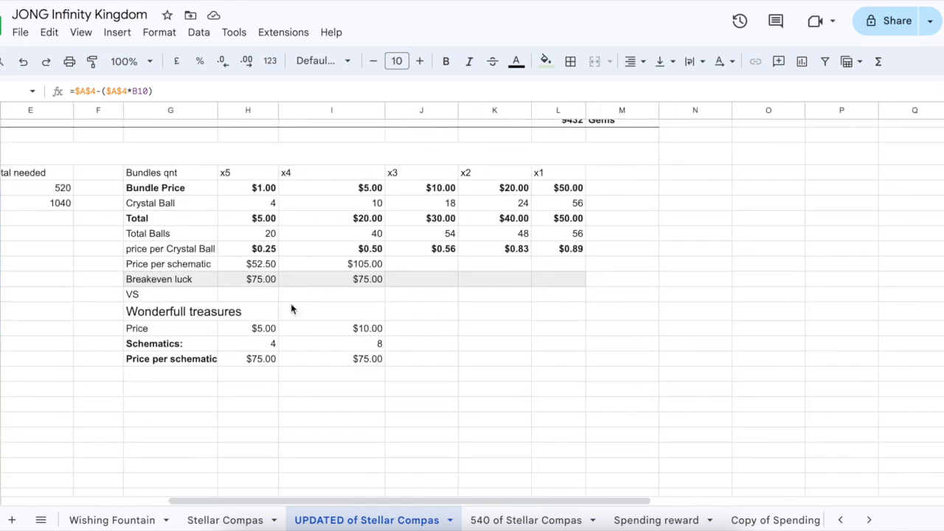
mouse_move(254, 175)
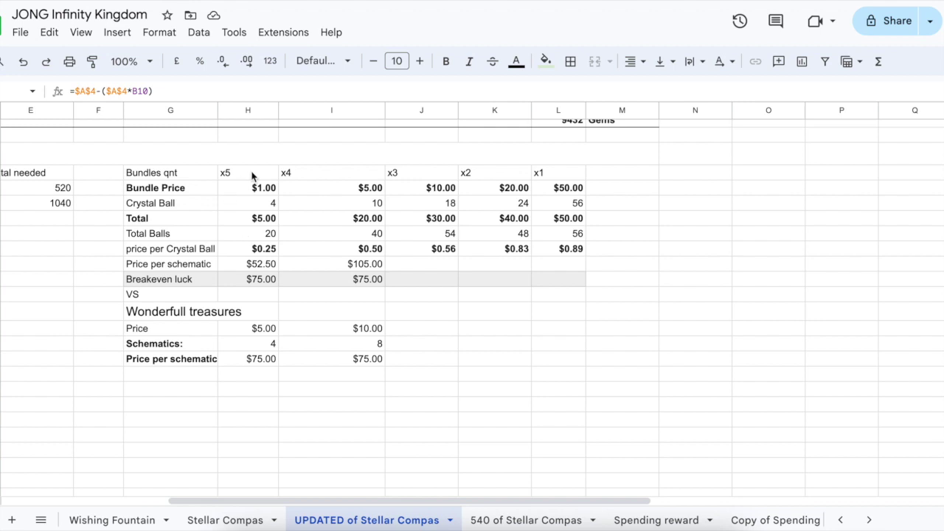
left_click(248, 172)
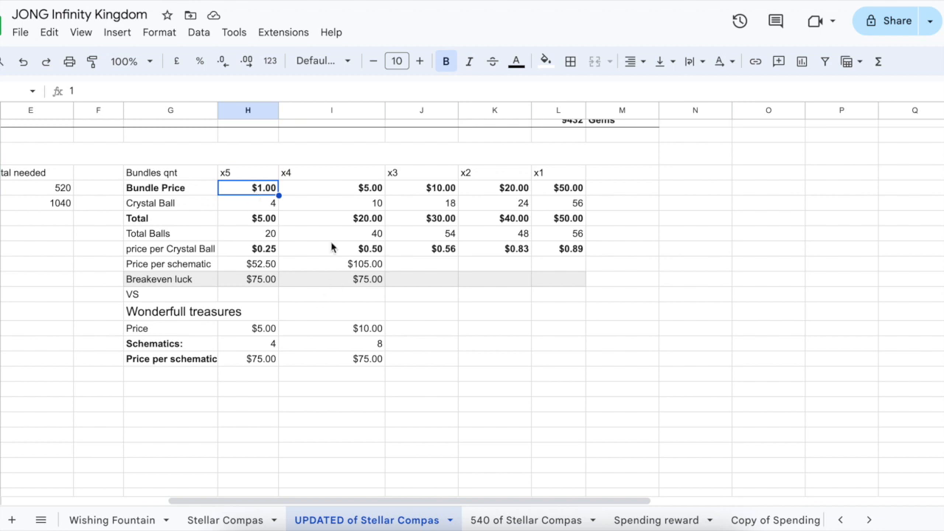
left_click(248, 171)
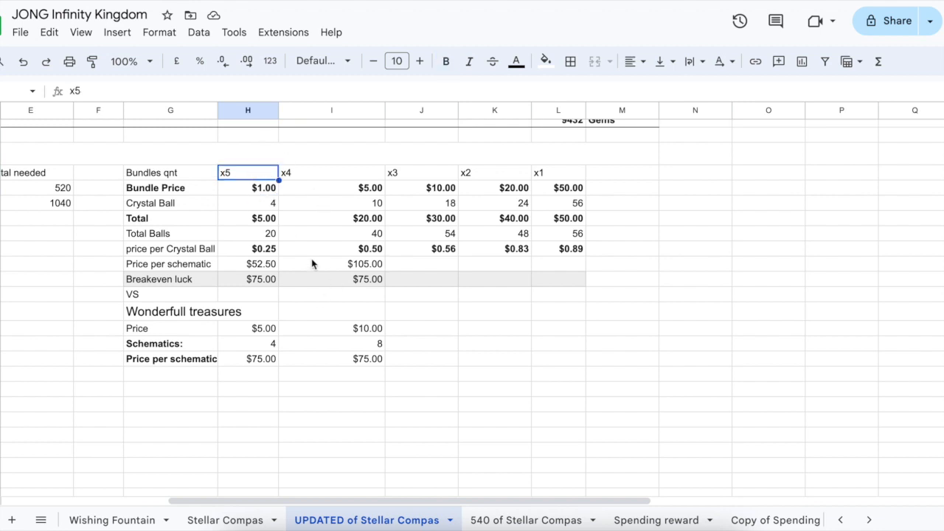
left_click(248, 204)
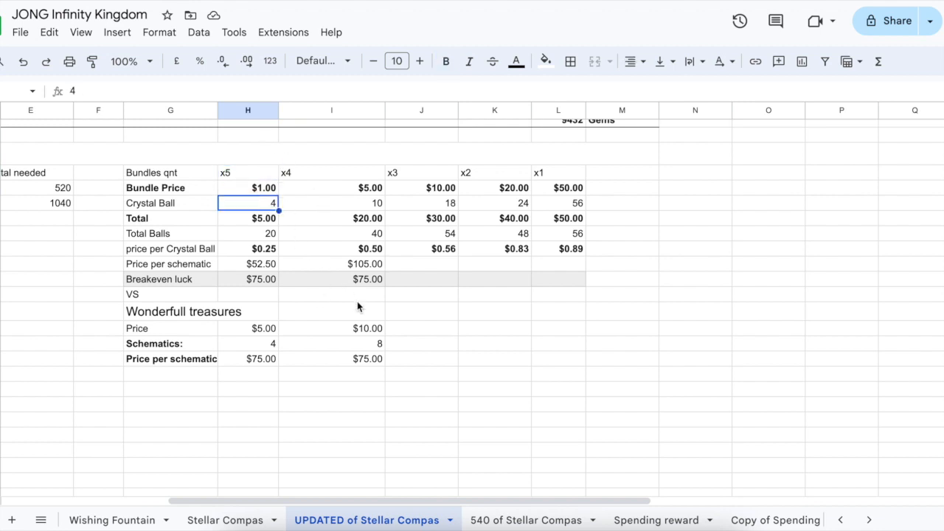
left_click(263, 218)
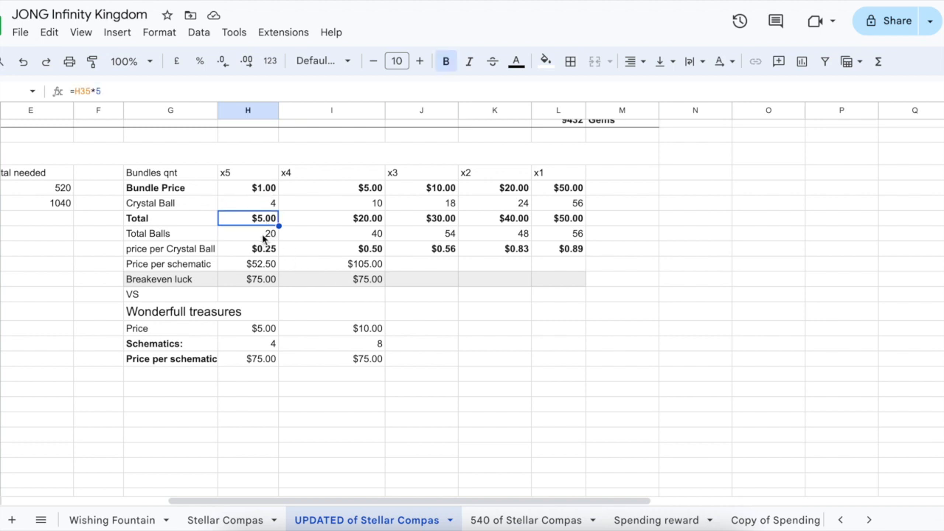
left_click(247, 233)
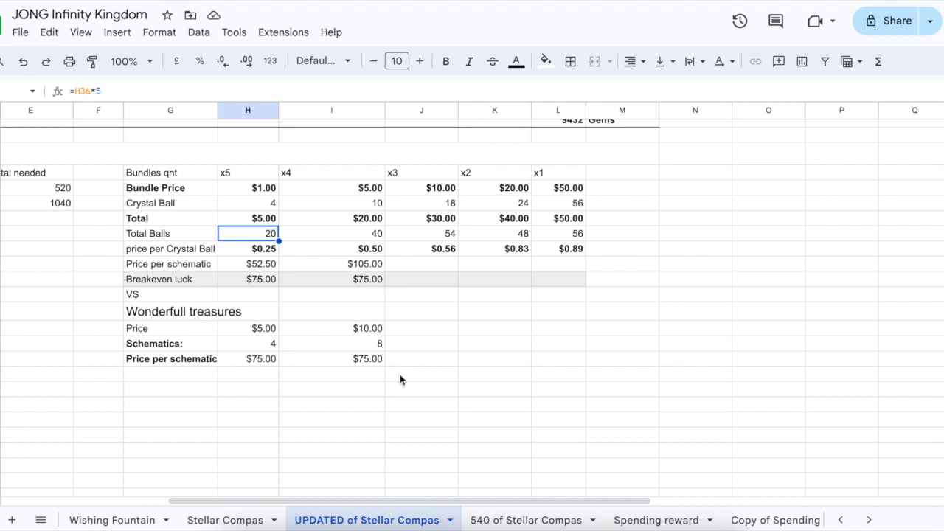
mouse_move(274, 254)
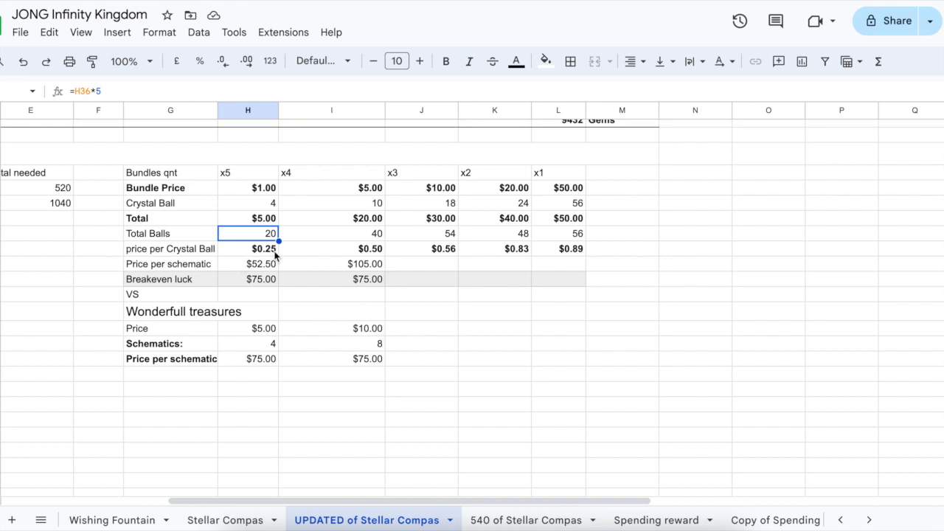
left_click(248, 248)
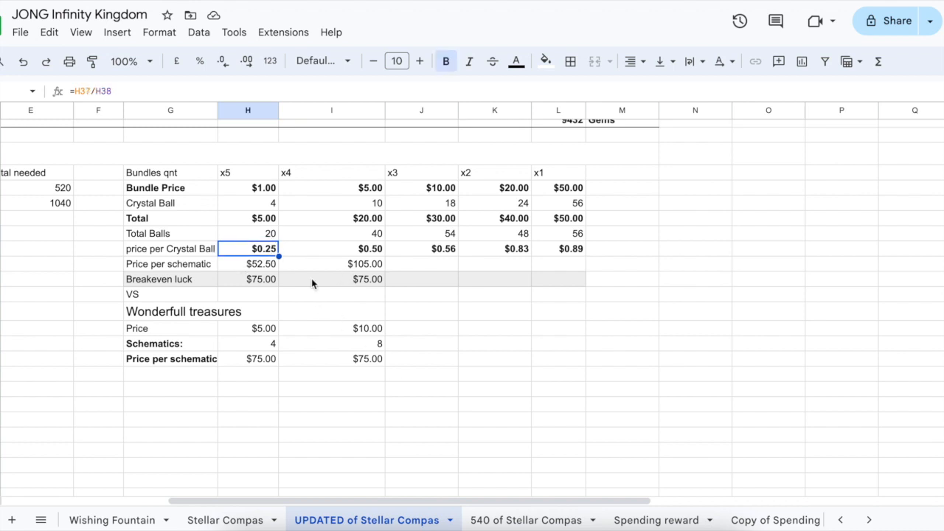
mouse_move(291, 308)
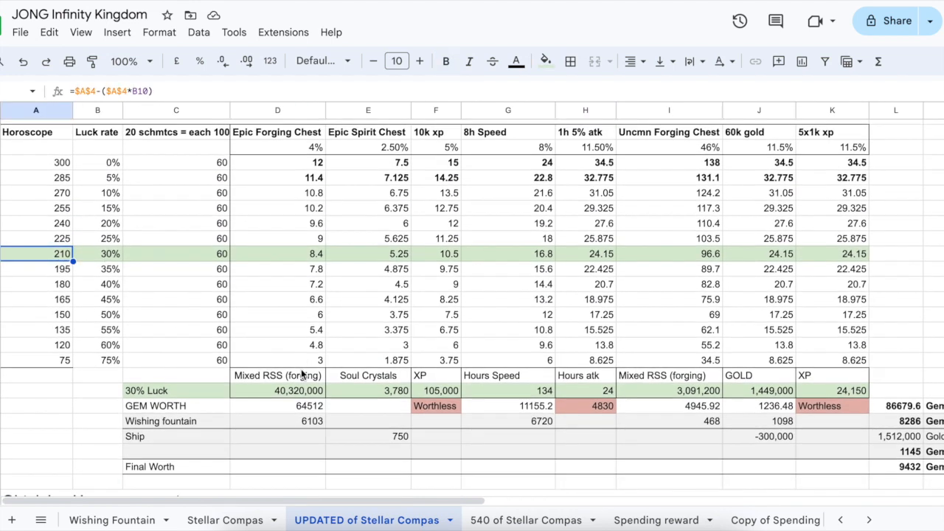
scroll("down", 3)
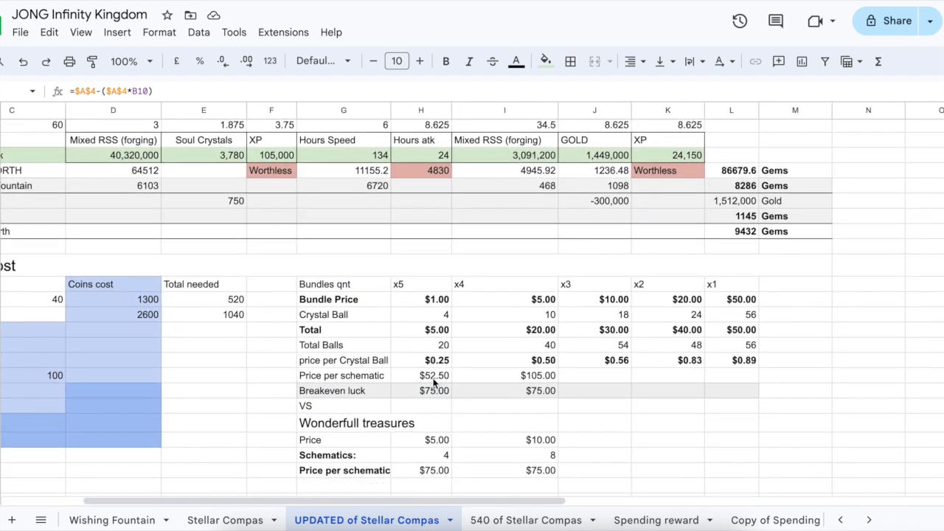
left_click(434, 377)
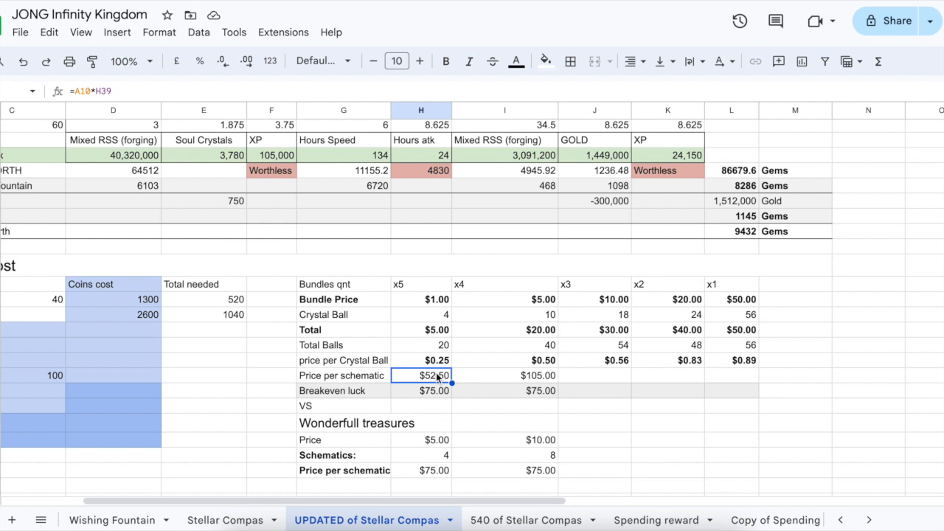
scroll("down", 3)
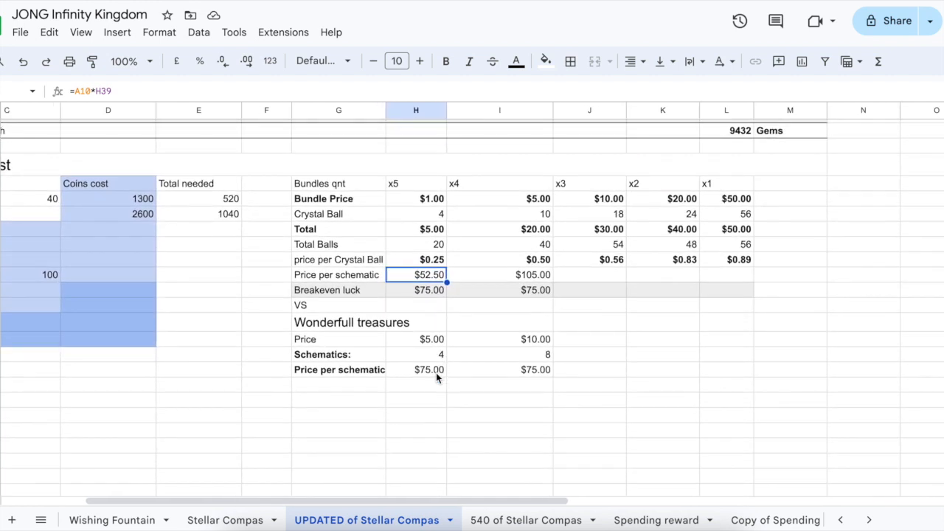
left_click(339, 322)
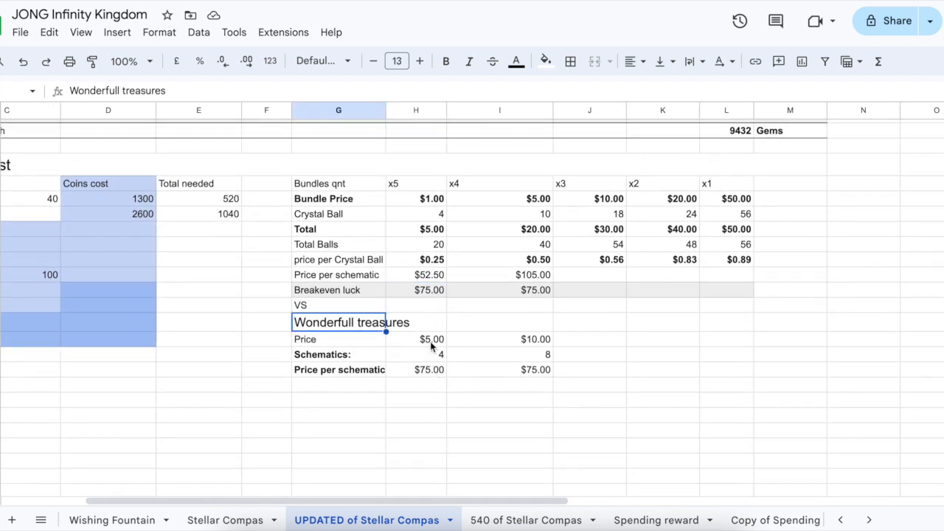
left_click(416, 338)
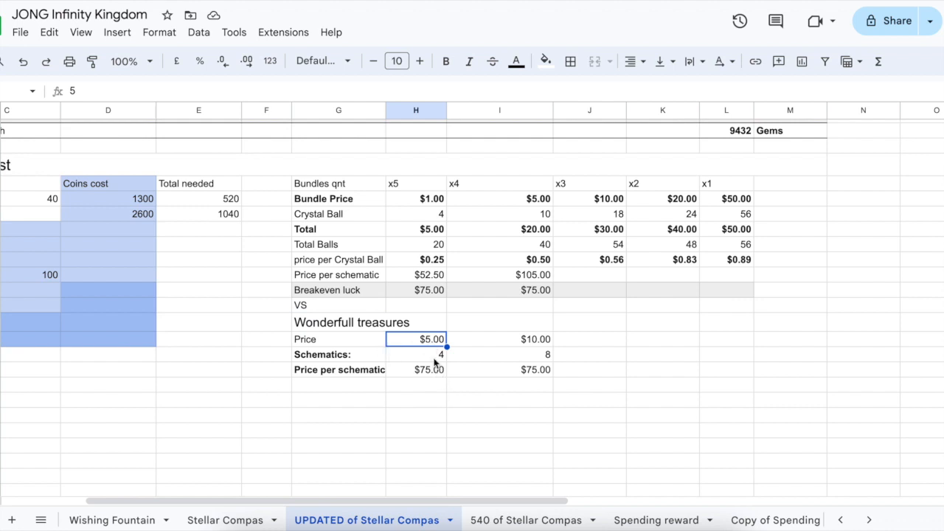
mouse_move(426, 360)
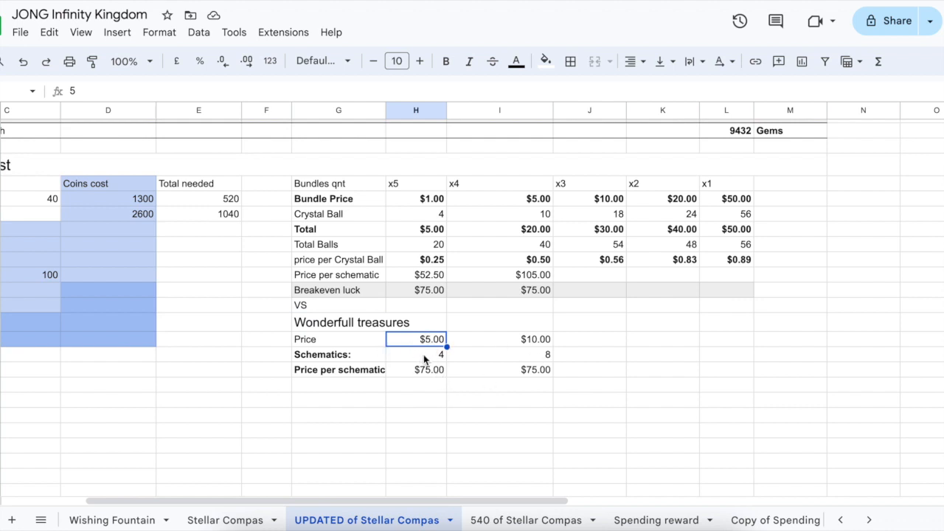
left_click(416, 354)
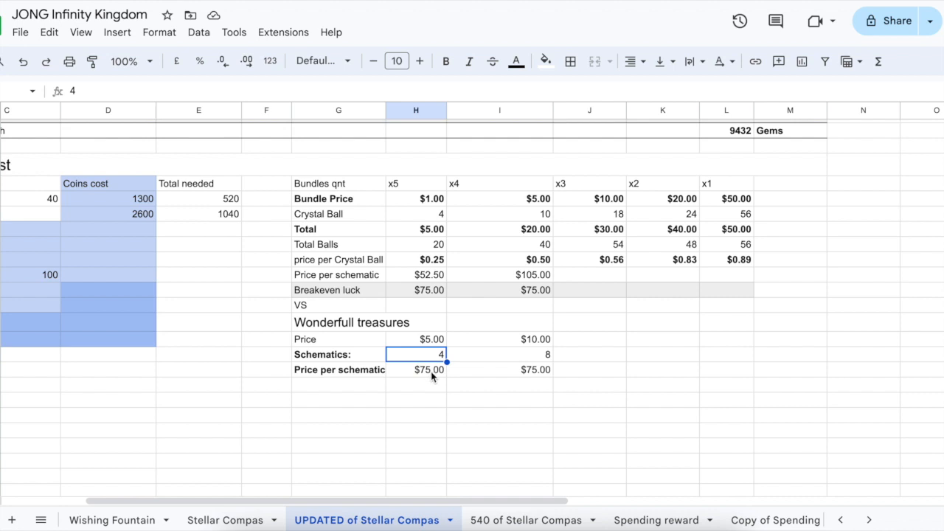
left_click(416, 369)
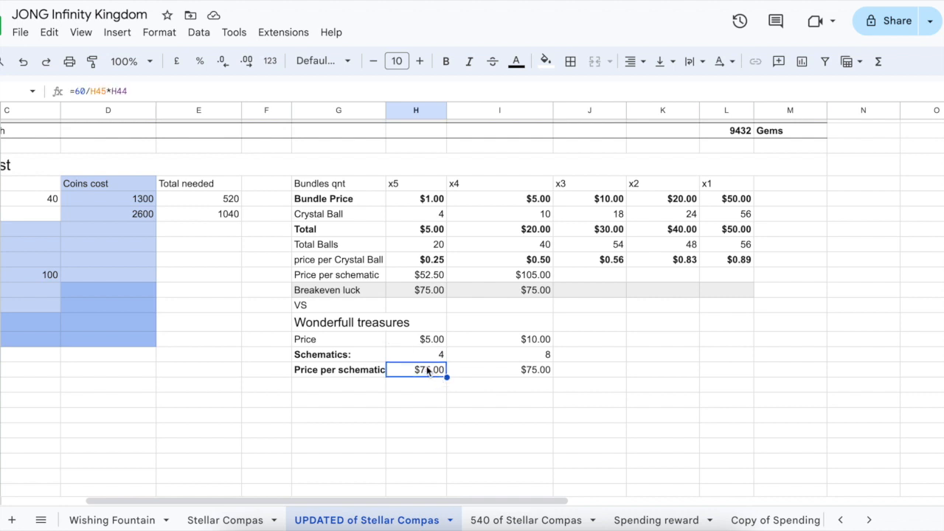
left_click(416, 354)
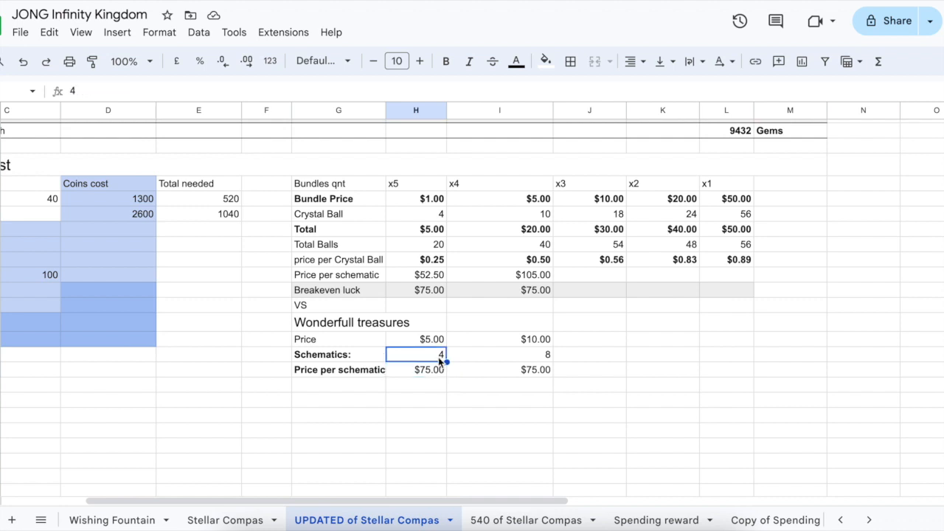
left_click(416, 369)
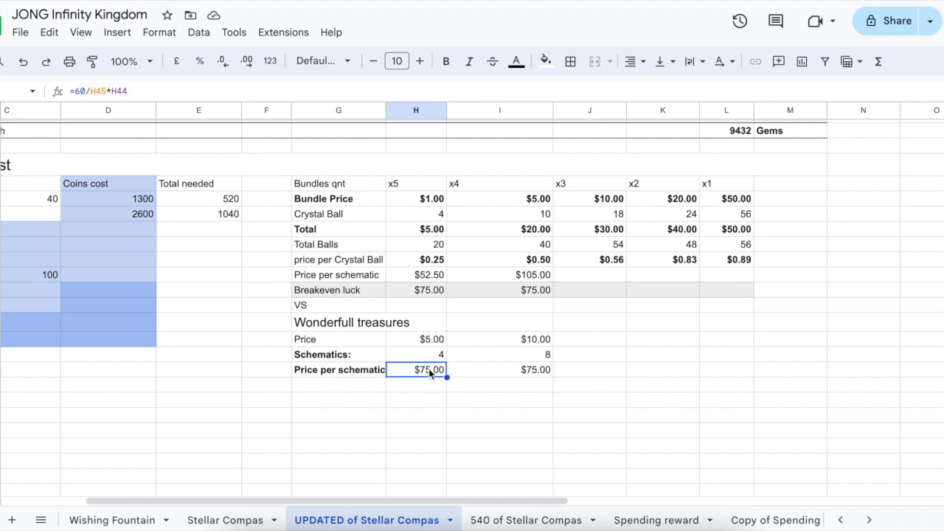
left_click(416, 339)
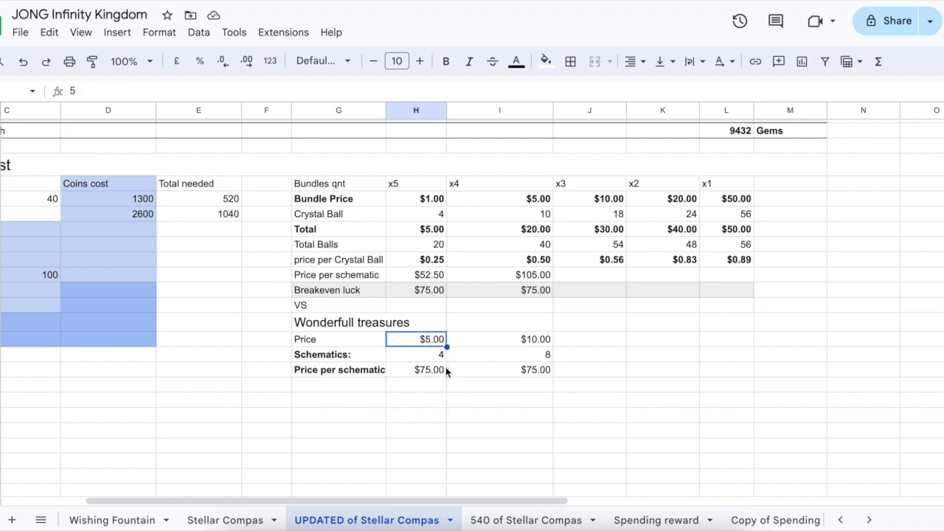
left_click(416, 369)
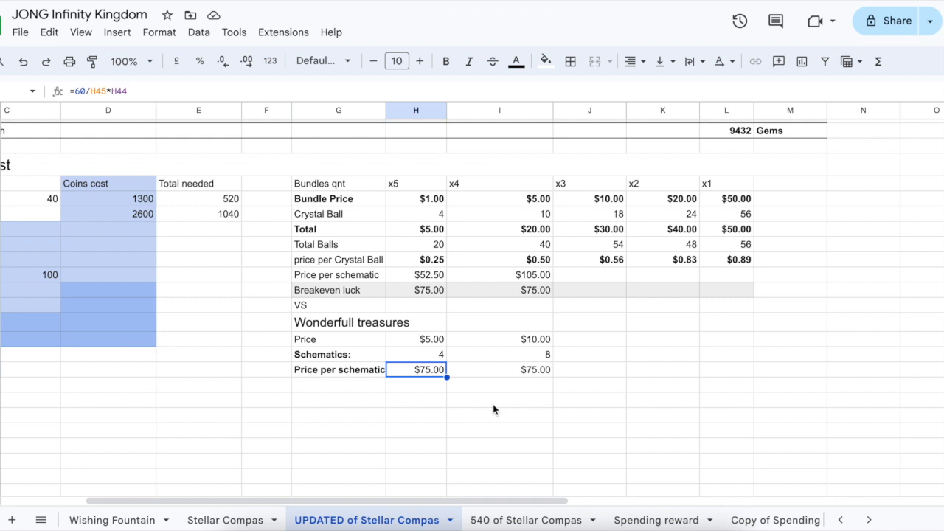
mouse_move(412, 286)
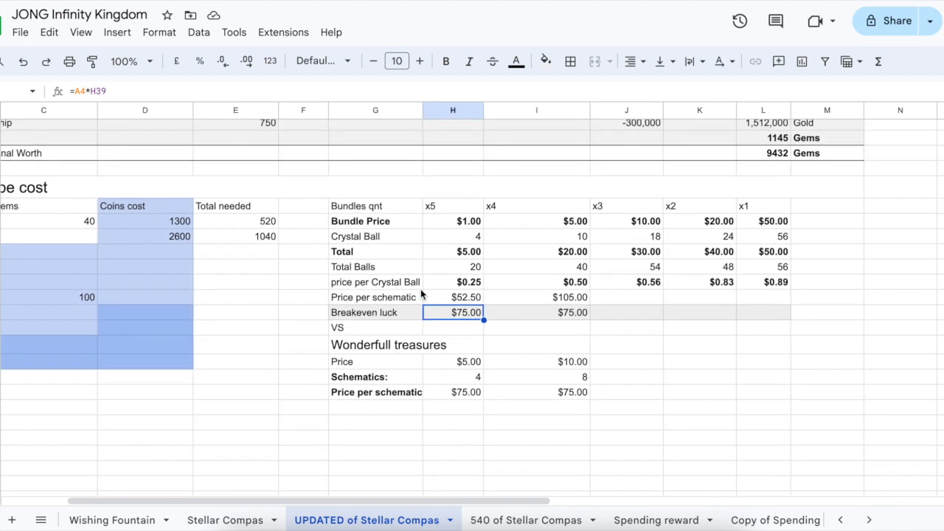
mouse_move(426, 398)
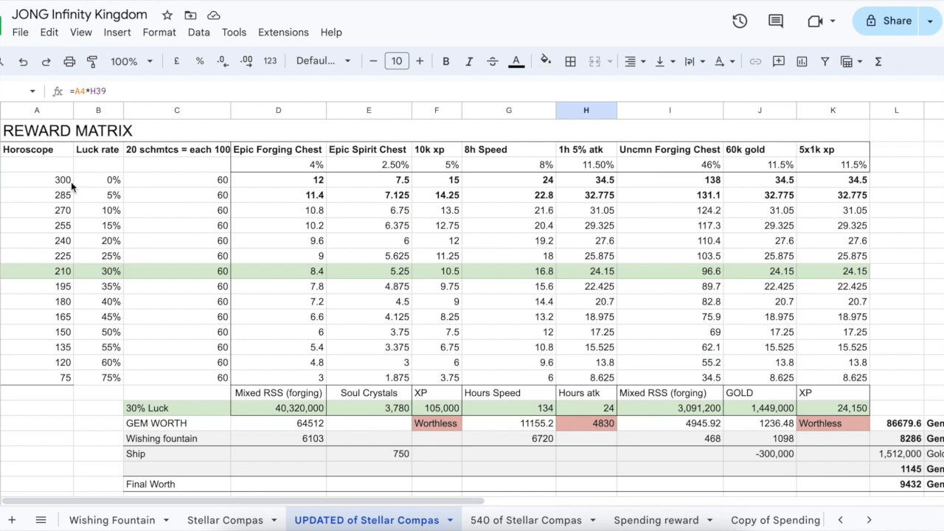
left_click(97, 180)
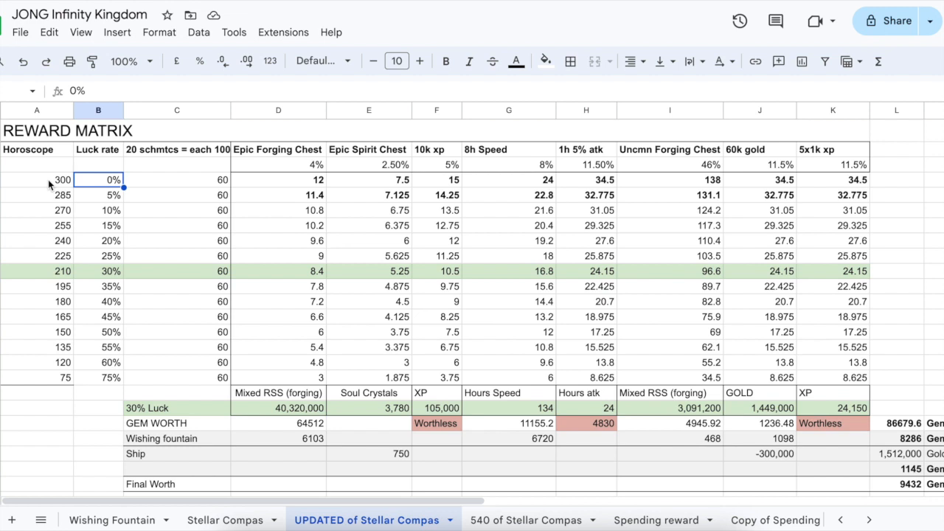
mouse_move(322, 332)
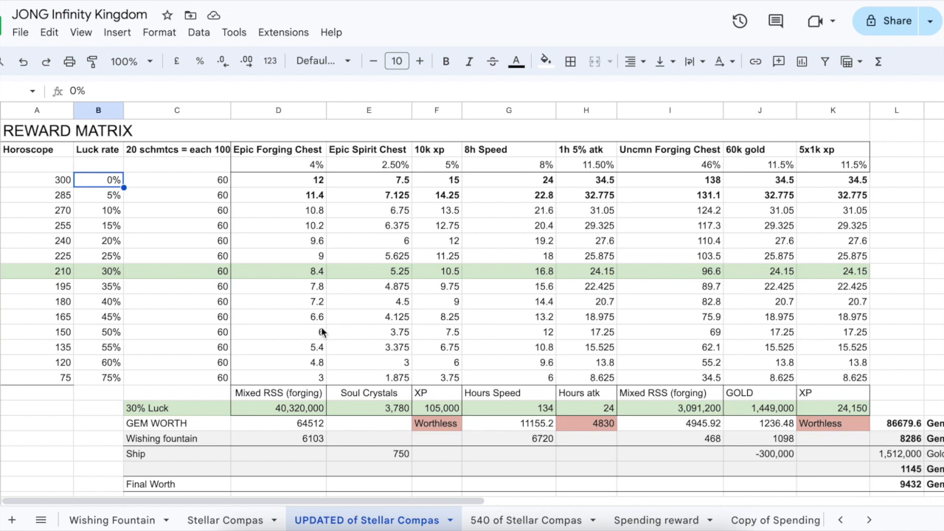
scroll("down", 3)
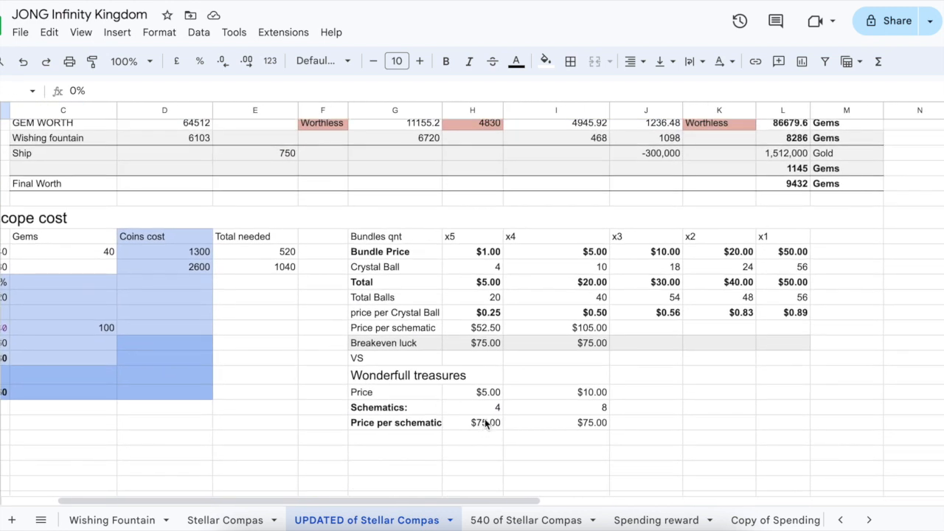
mouse_move(485, 411)
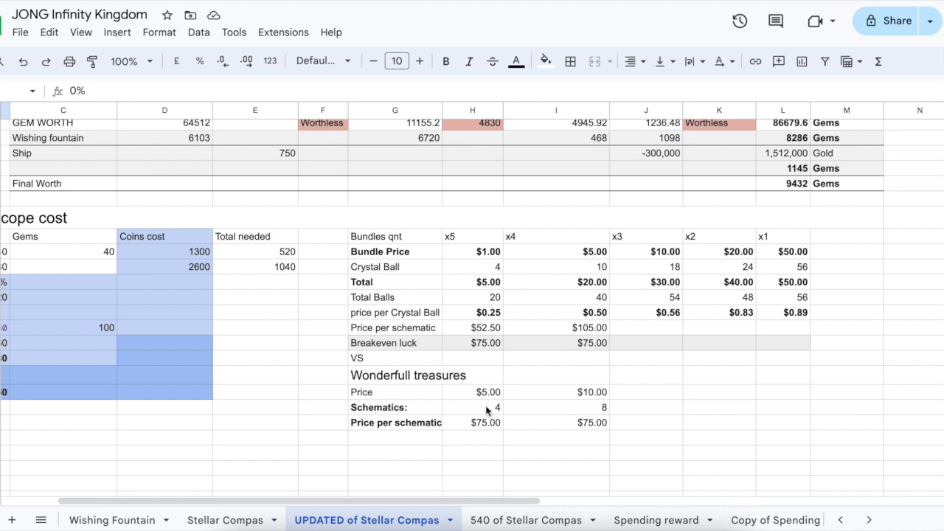
mouse_move(484, 239)
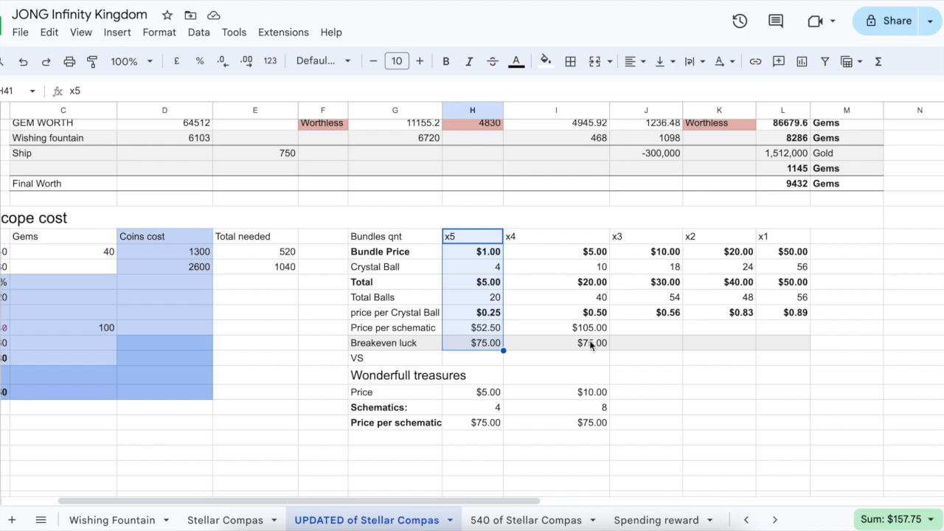
left_click(555, 236)
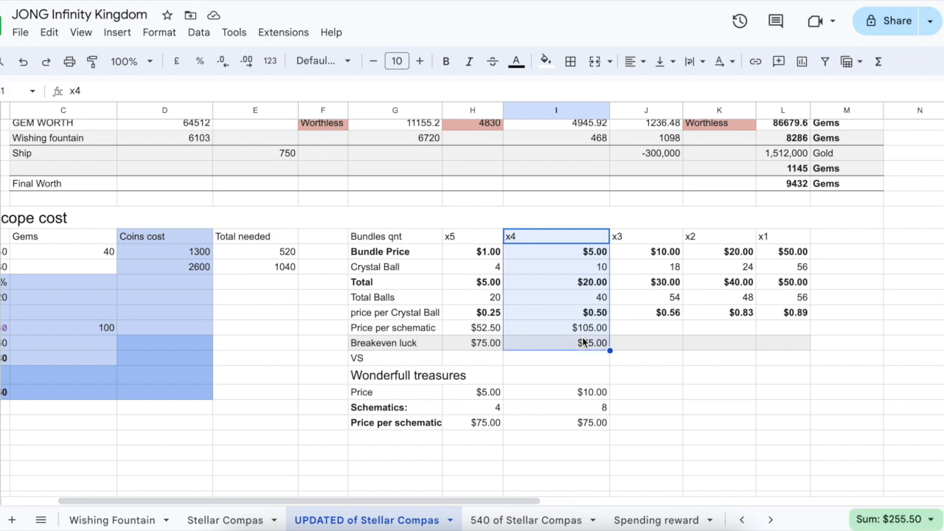
left_click(556, 328)
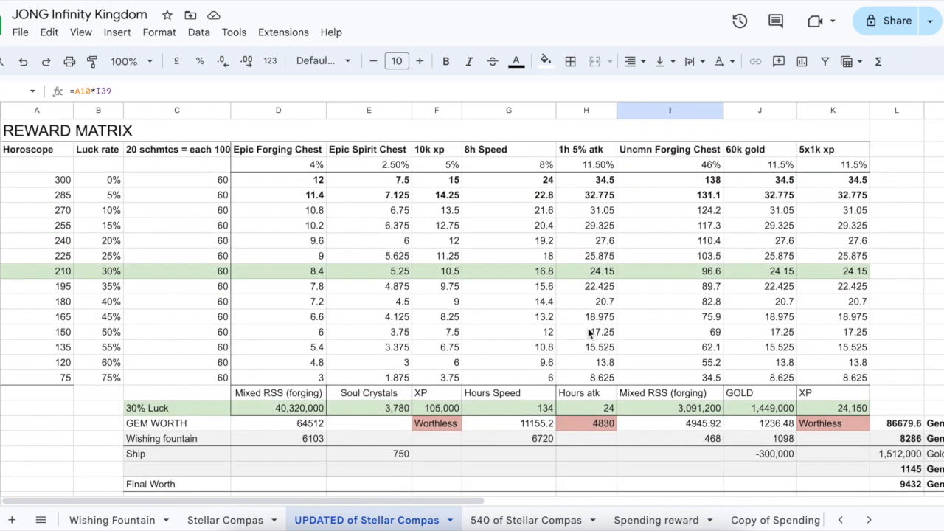
scroll("down", 3)
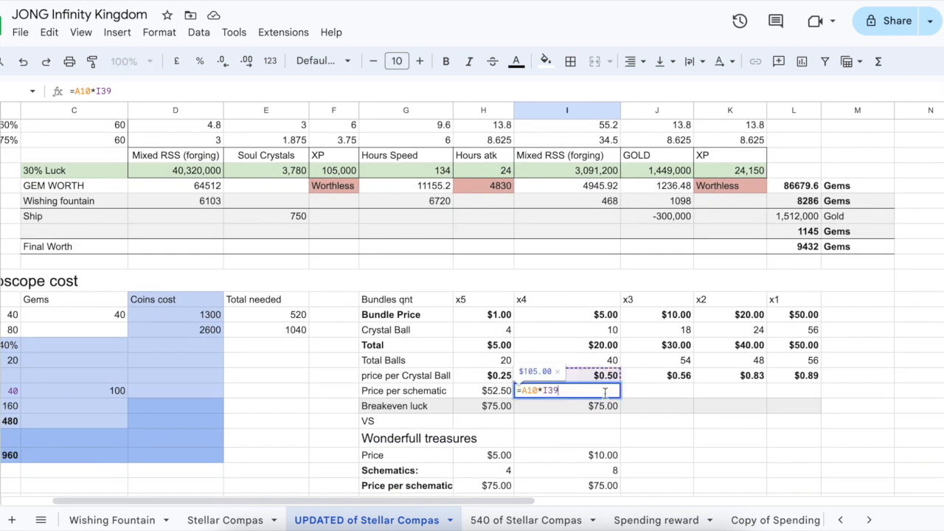
key("Return")
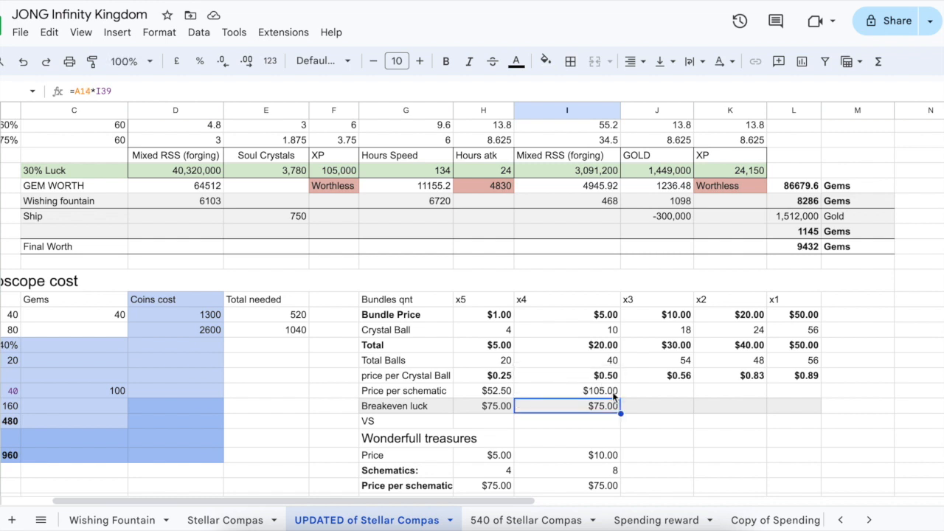
mouse_move(602, 415)
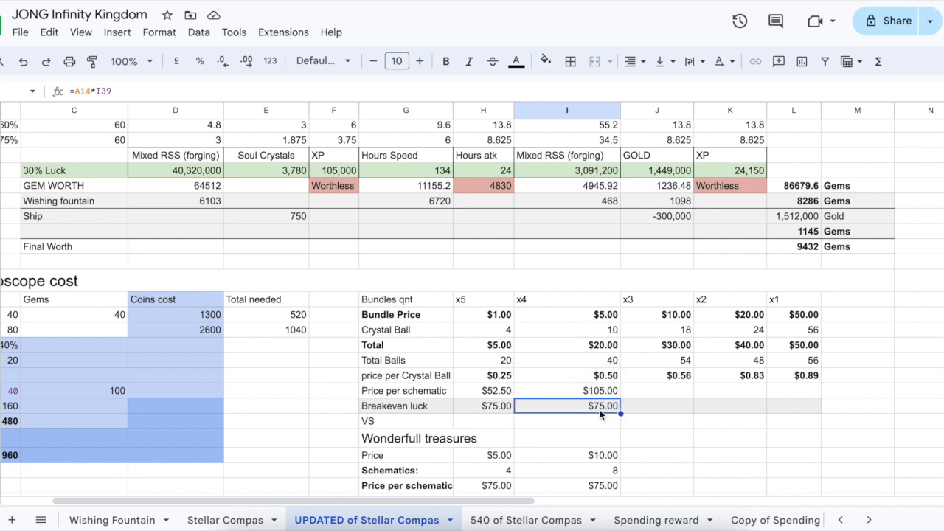
double_click(566, 406)
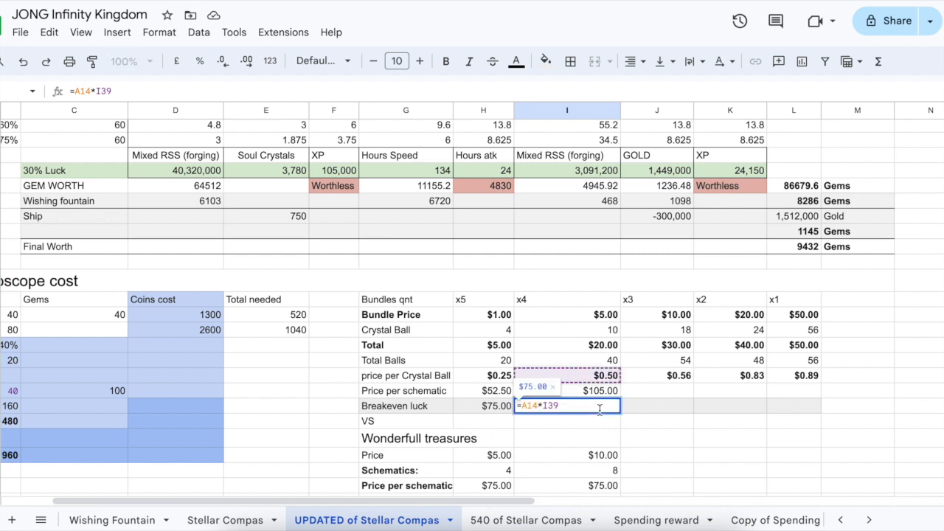
scroll("up", 3)
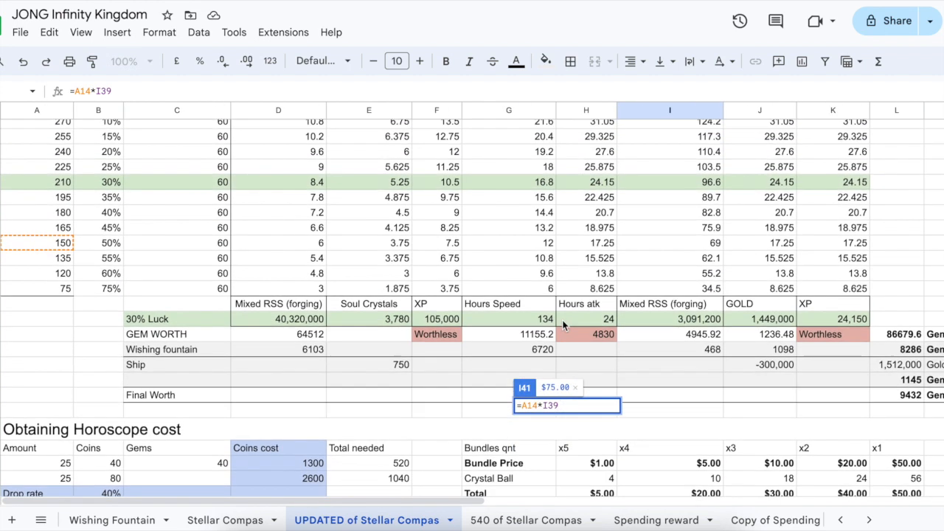
scroll("down", 3)
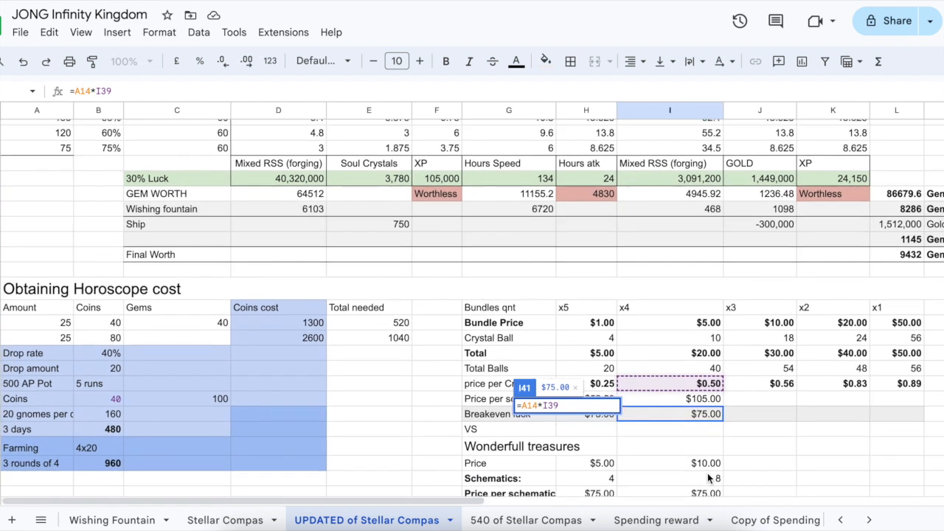
mouse_move(681, 338)
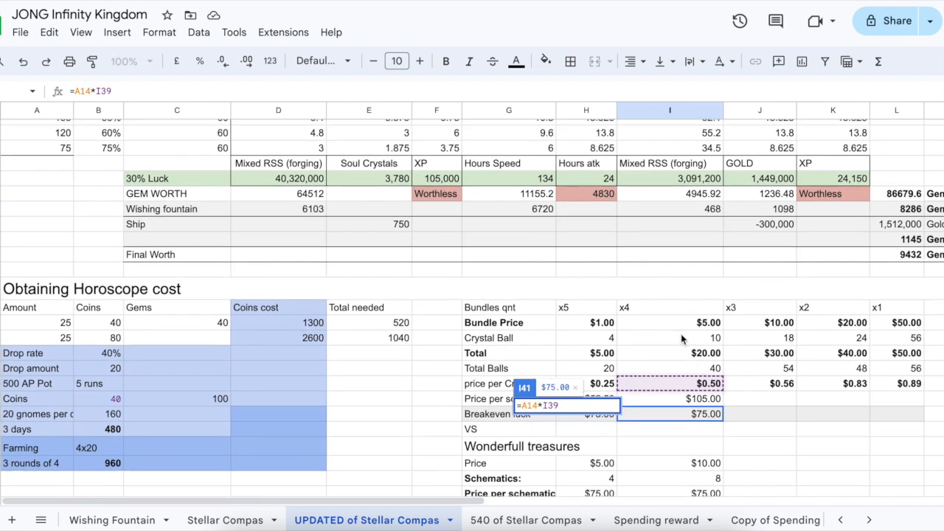
scroll("down", 3)
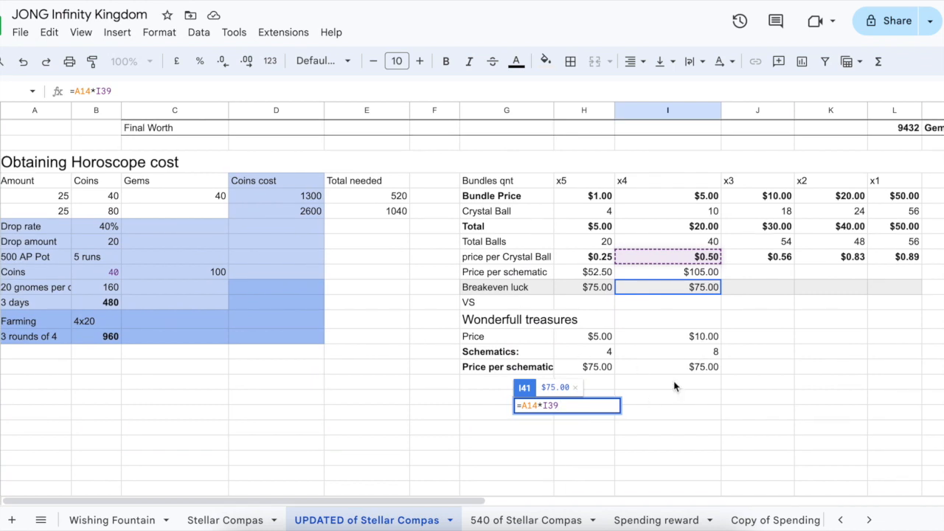
scroll("up", 3)
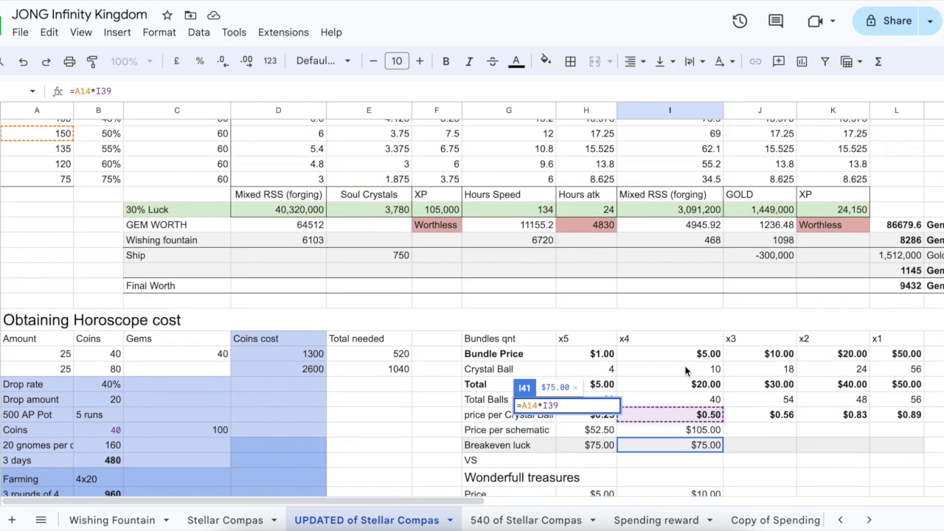
scroll("up", 3)
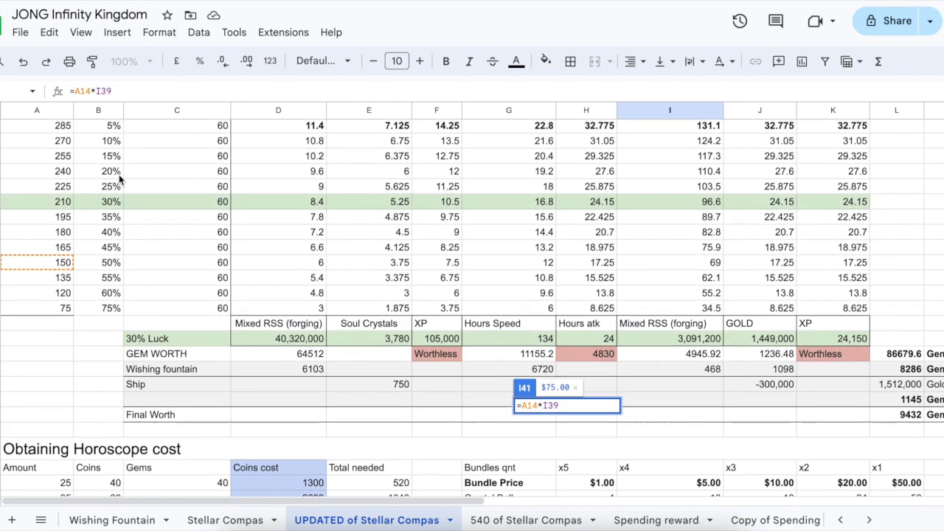
scroll("up", 3)
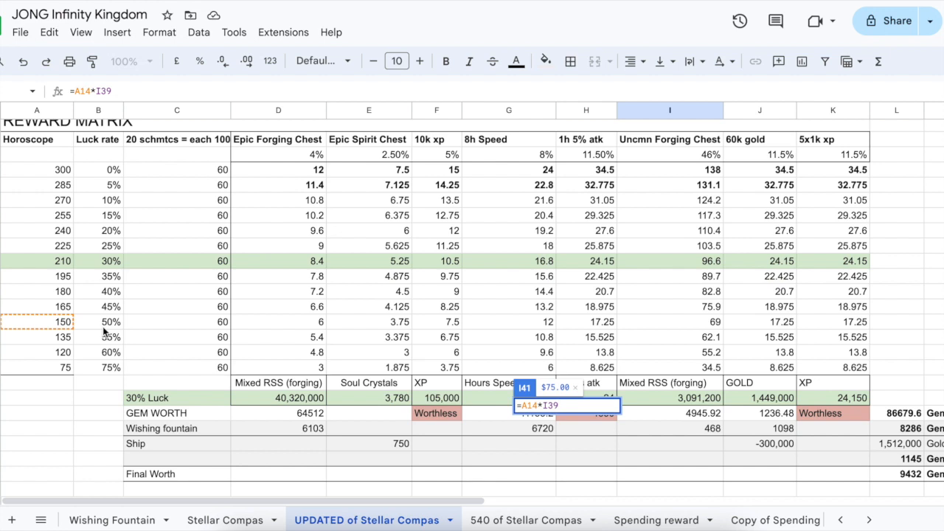
left_click(35, 322)
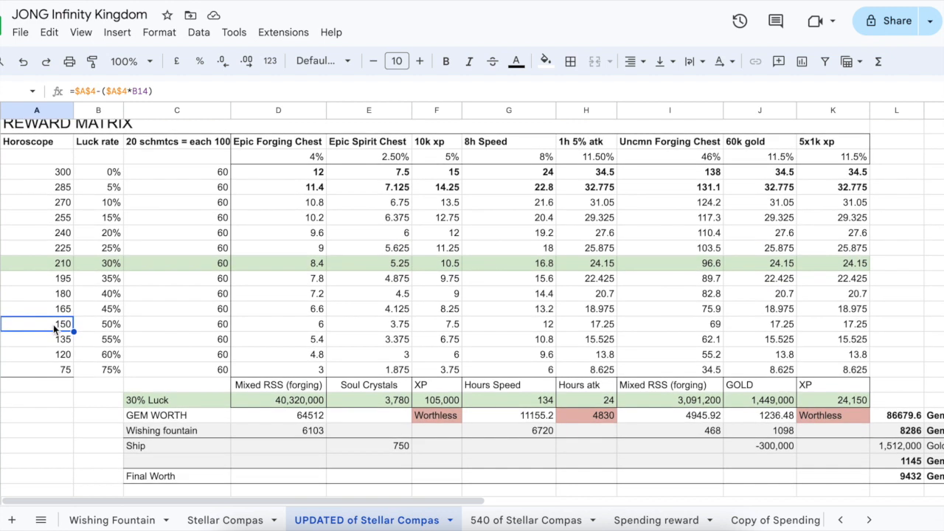
mouse_move(277, 327)
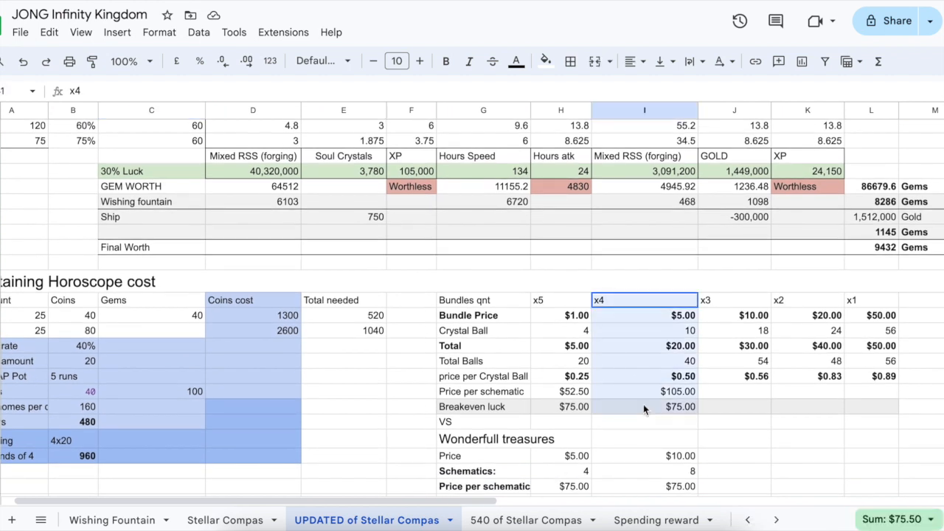
scroll("down", 3)
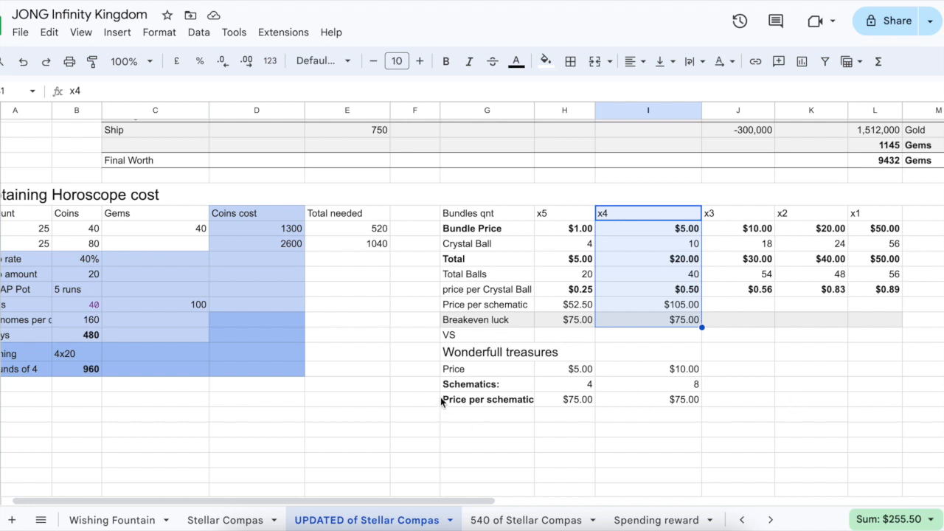
left_click(487, 351)
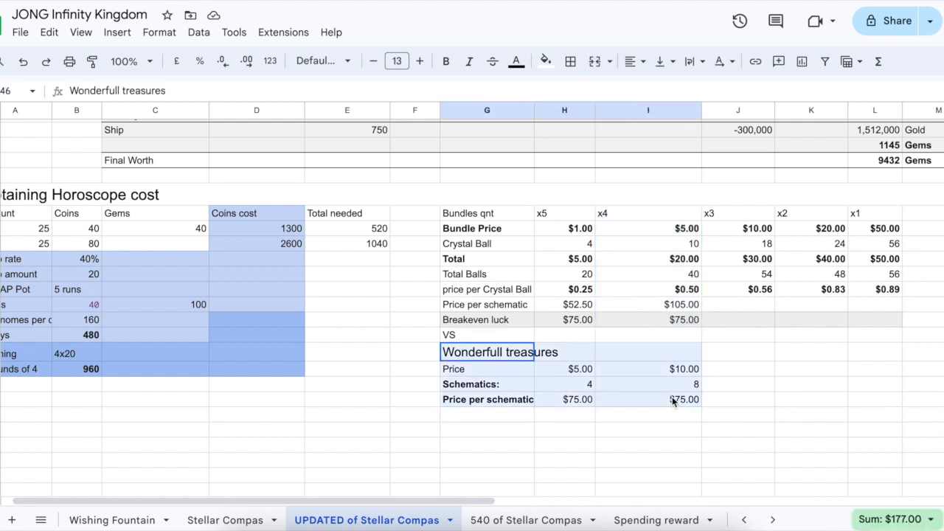
left_click(648, 213)
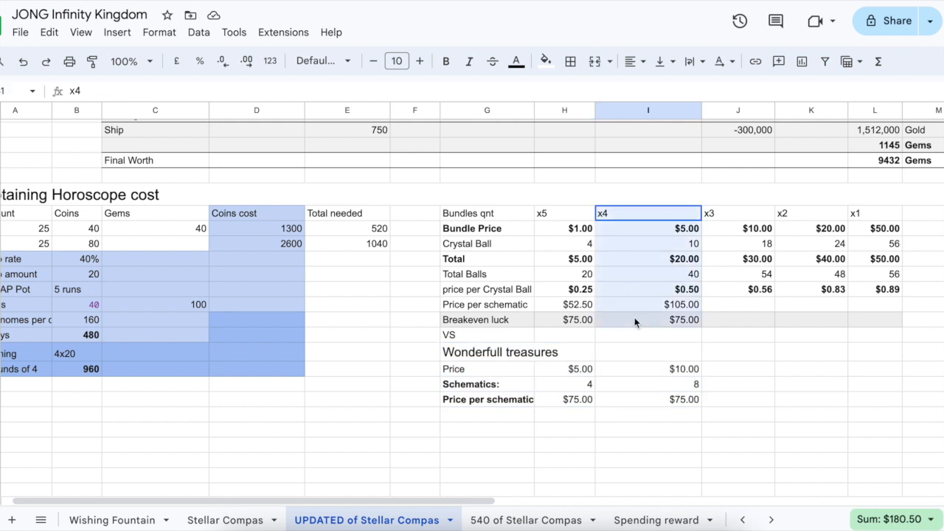
left_click(648, 319)
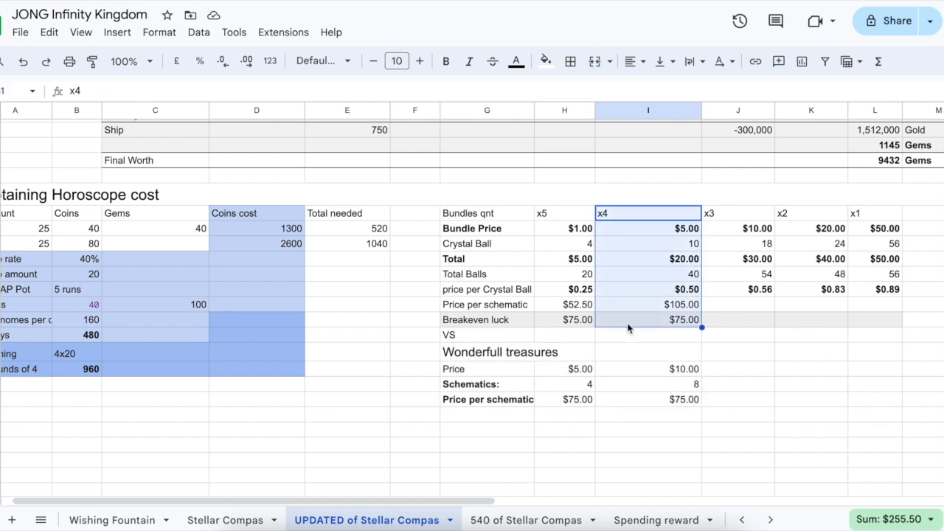
mouse_move(732, 218)
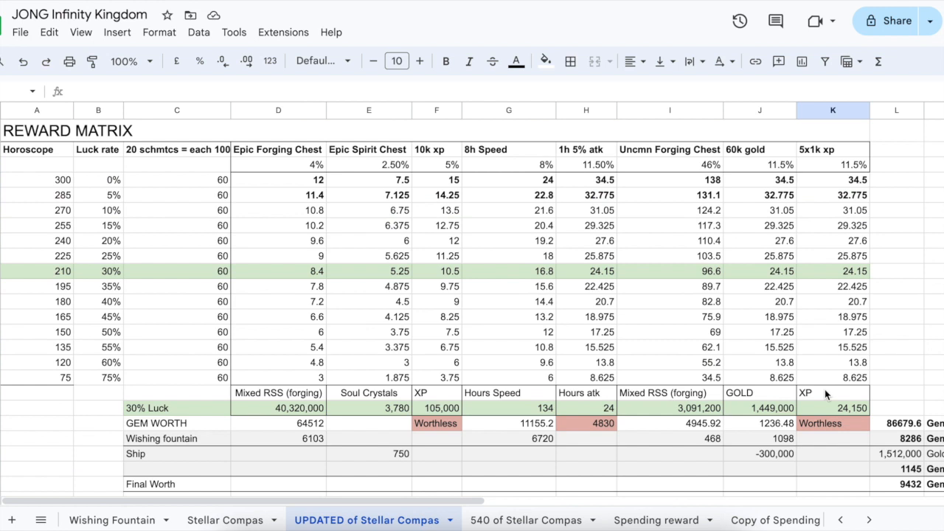
mouse_move(42, 286)
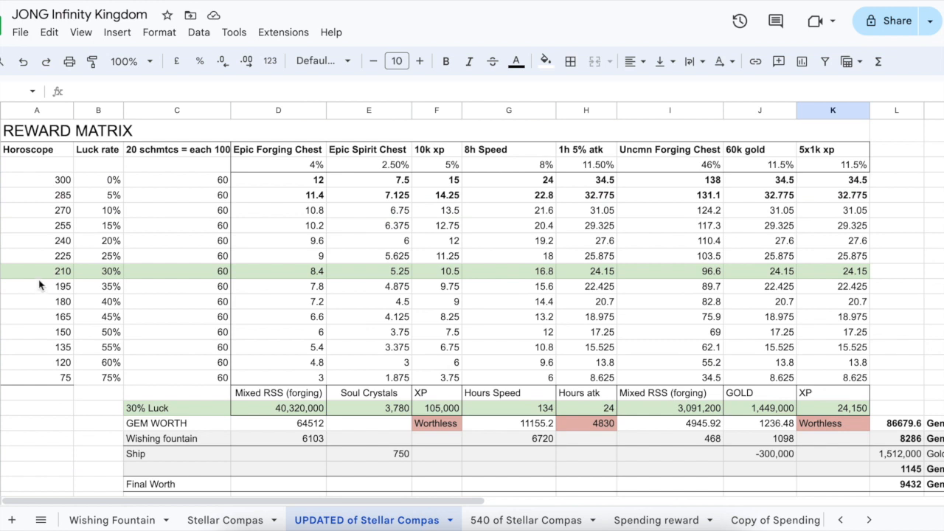
mouse_move(106, 301)
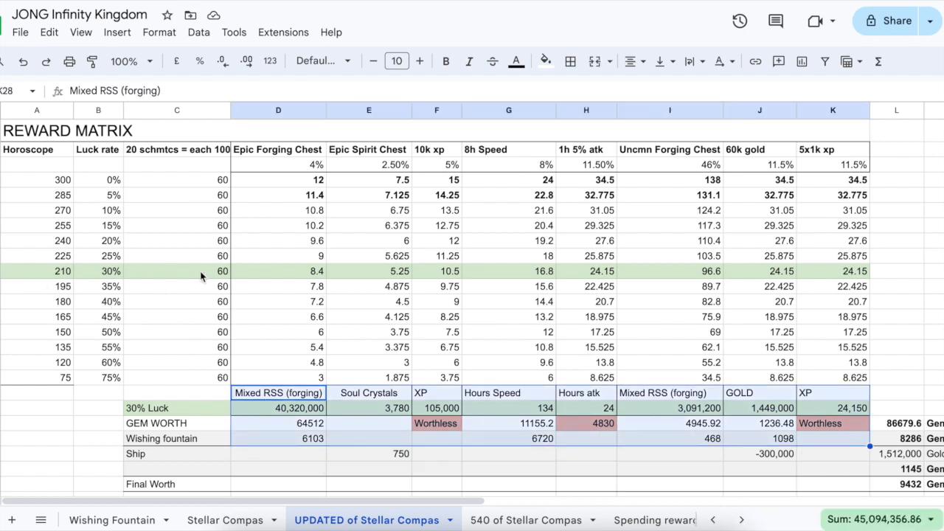
left_click(177, 272)
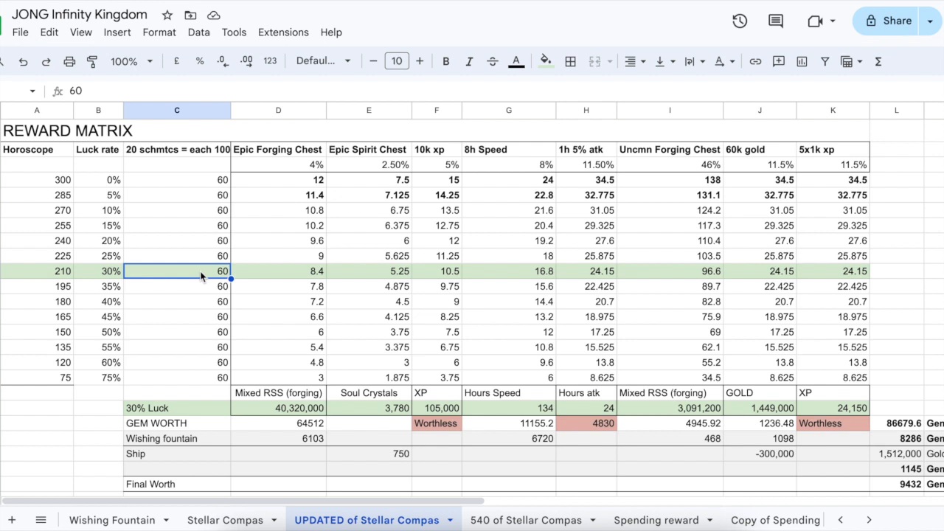
scroll("down", 3)
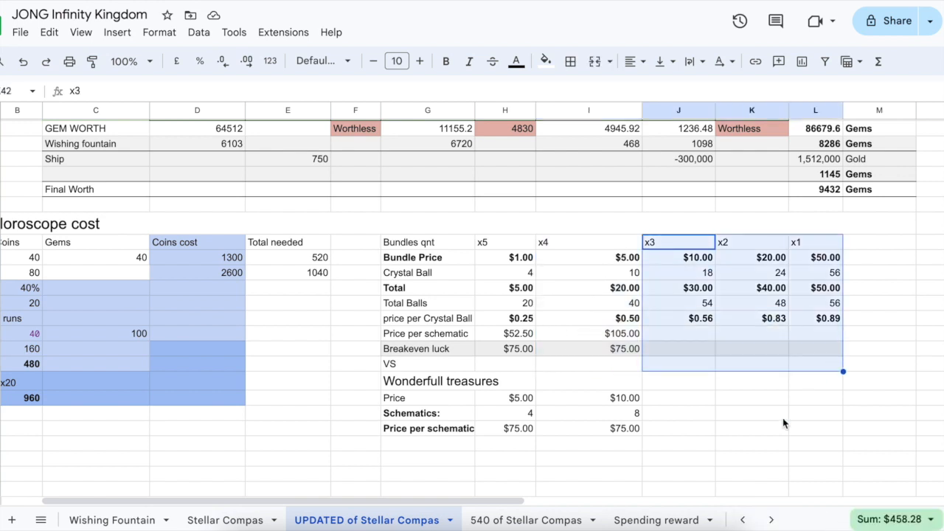
scroll("up", 3)
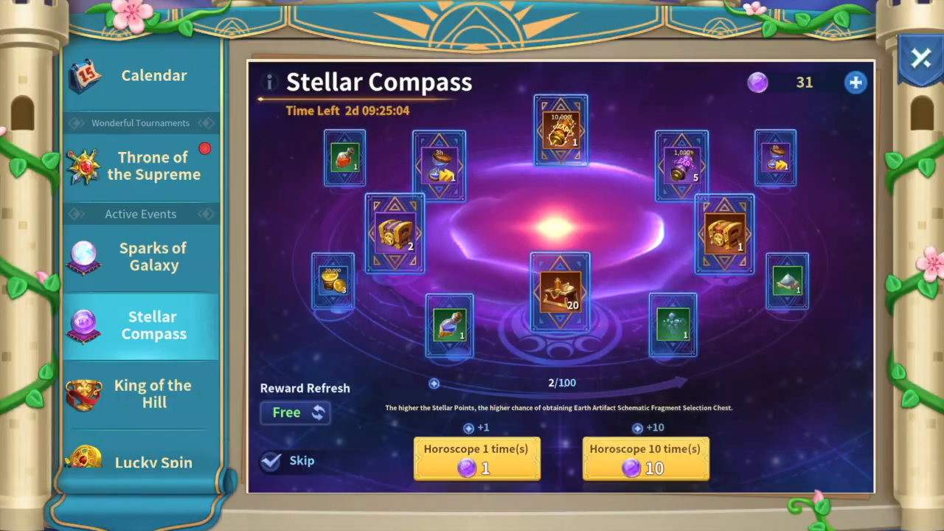
Bring up the Recharge Gifts offer with its 3,200-gem bundle gift.
left_click(287, 414)
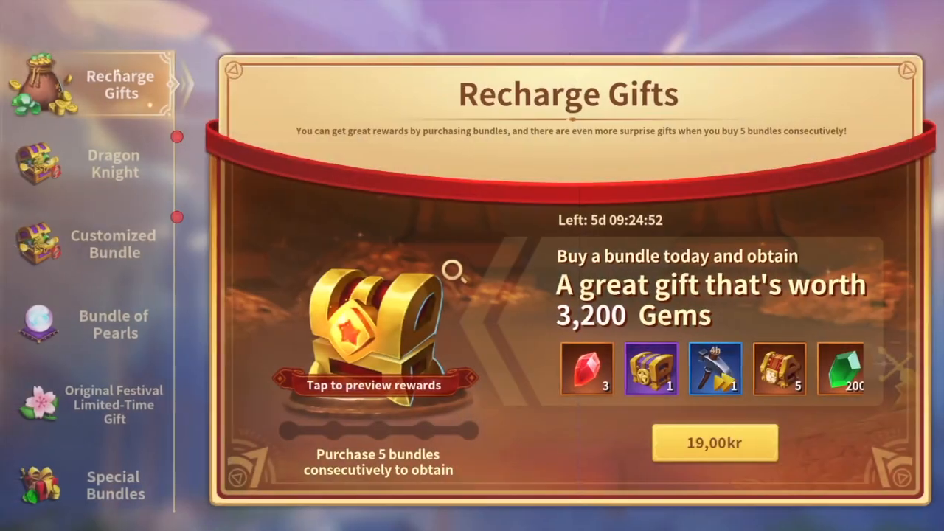
Show the Special Bundles offers including the Crowned King and Dragons Descend packs.
scroll("down", 3)
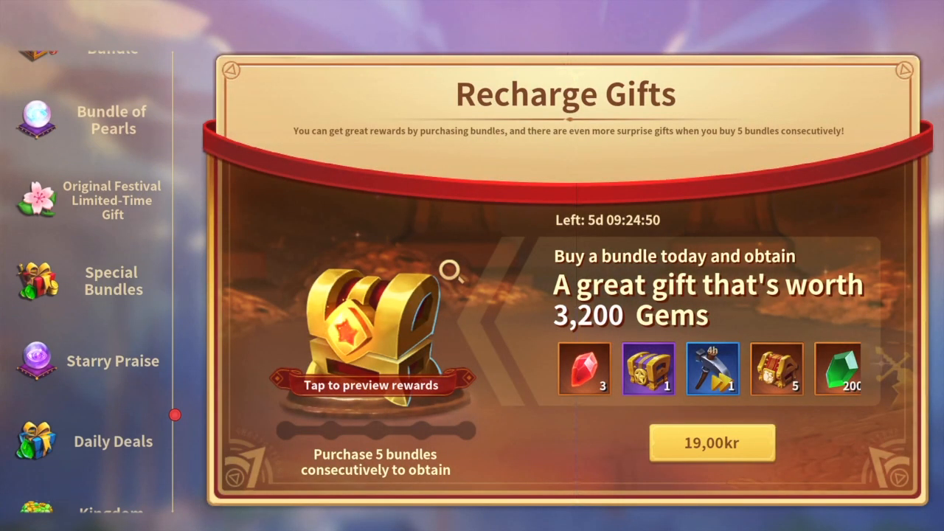
left_click(112, 281)
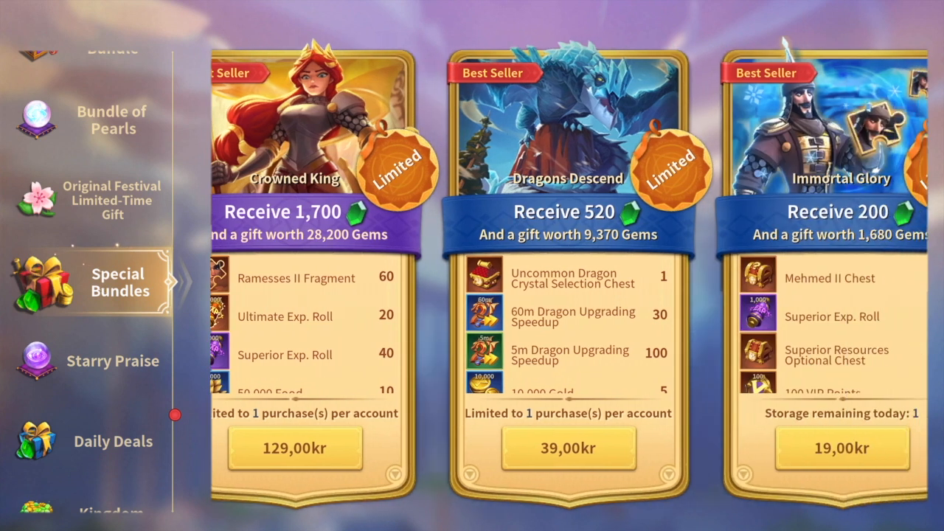
scroll("left", 3)
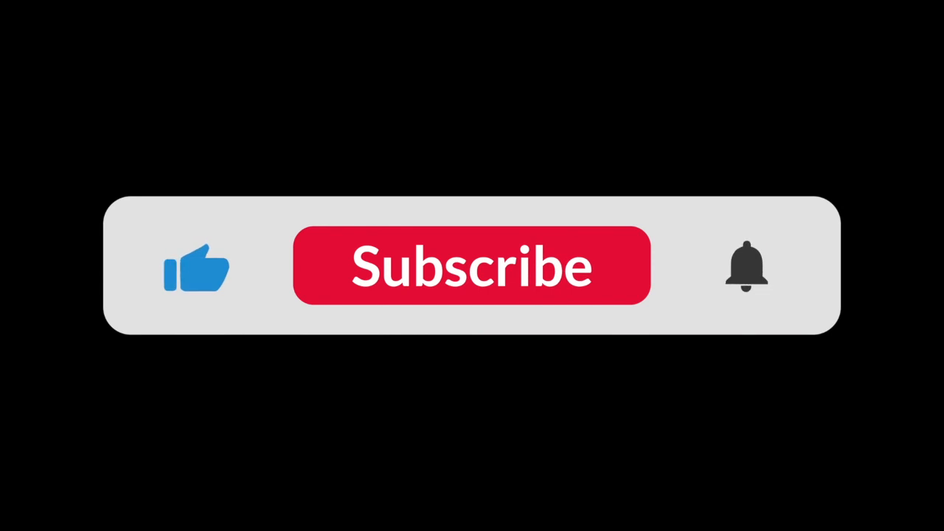
left_click(472, 266)
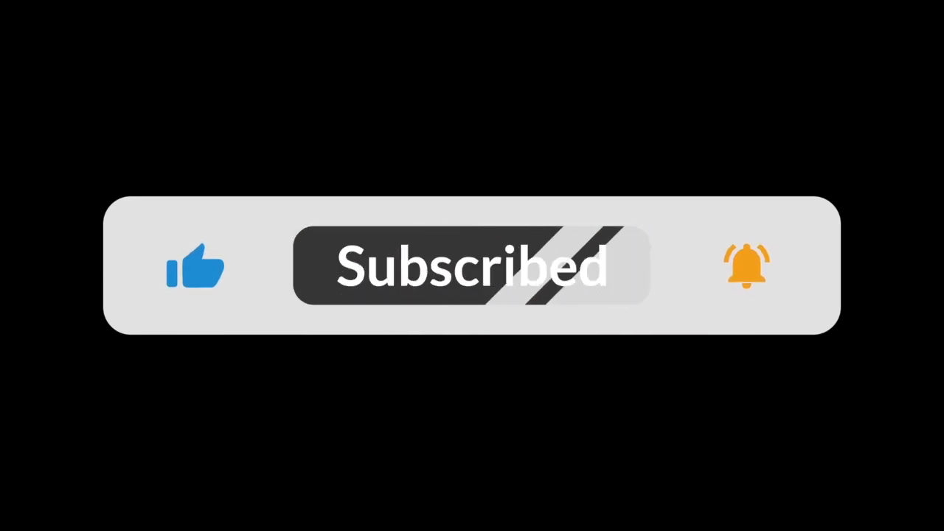